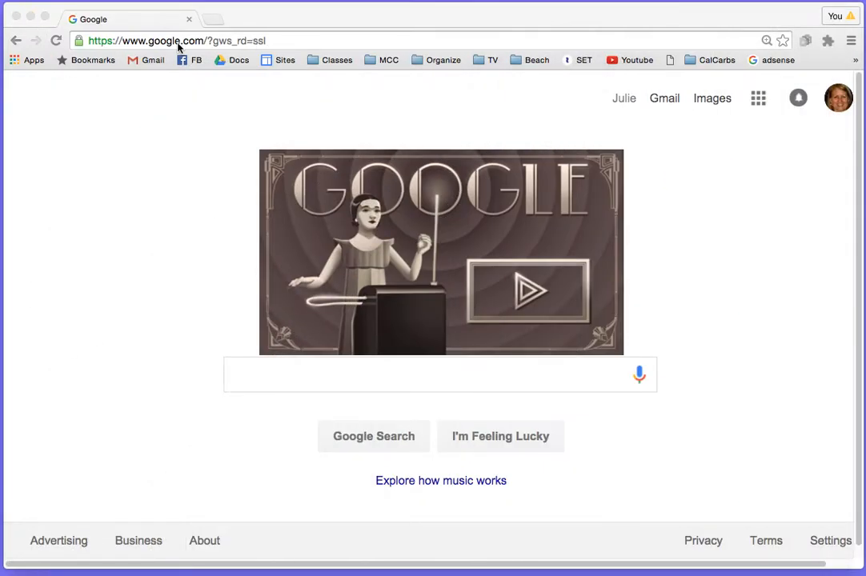
Step: Navigate the browser from the Google search page to desmos.com
{"action": "left_click", "coordinate": [173, 40]}
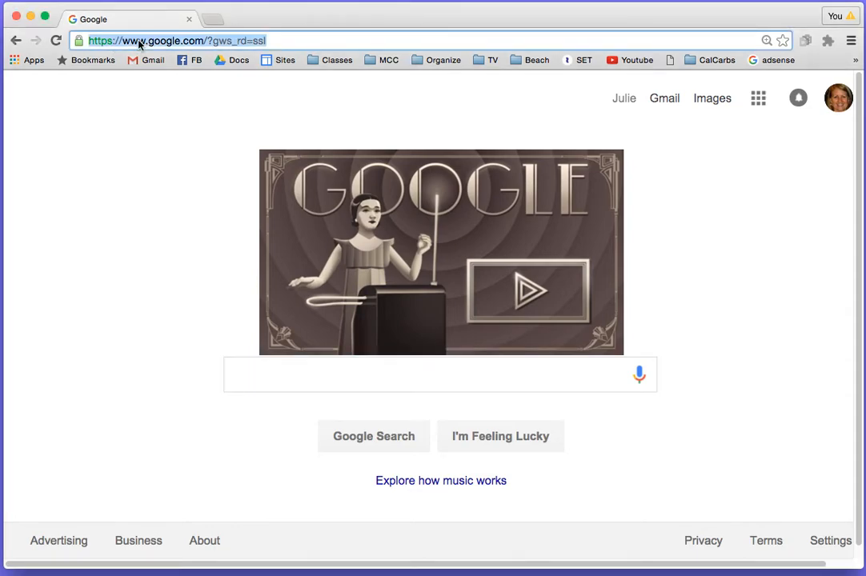
{"action": "type", "text": "desmos.com"}
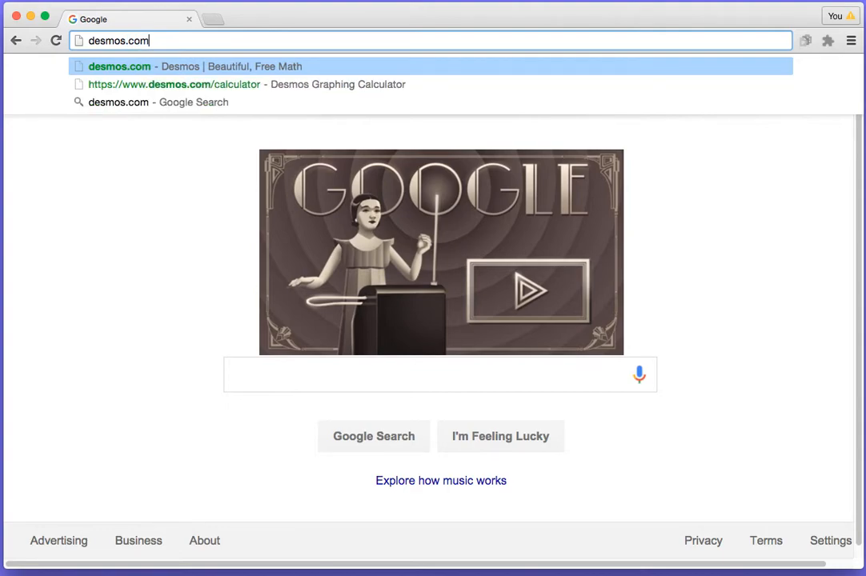
{"action": "left_click", "coordinate": [118, 68]}
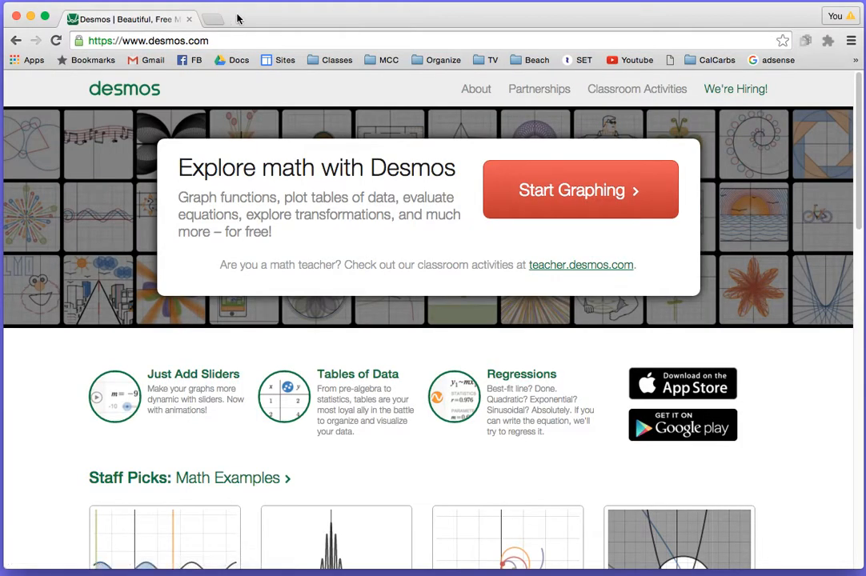
Step: Start a new blank graph from the Desmos home page
{"action": "left_click", "coordinate": [579, 189]}
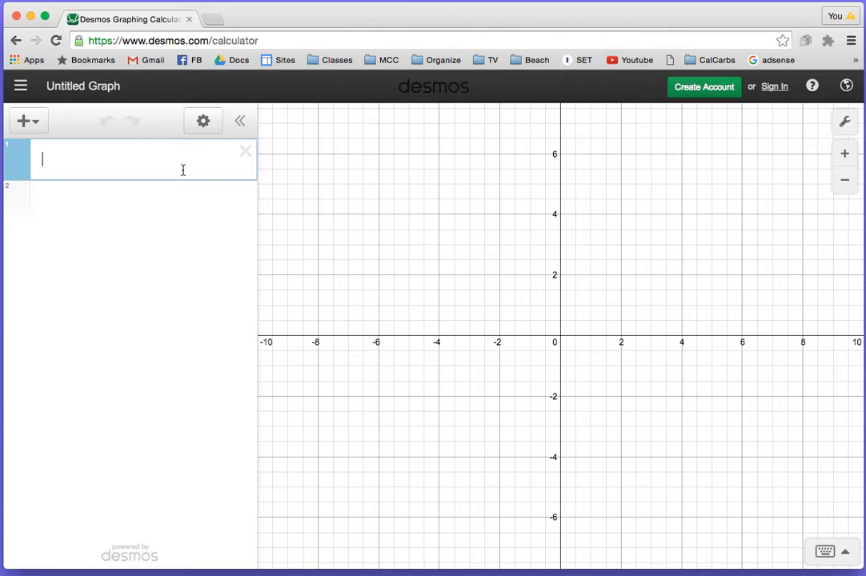
{"action": "mouse_move", "coordinate": [104, 163]}
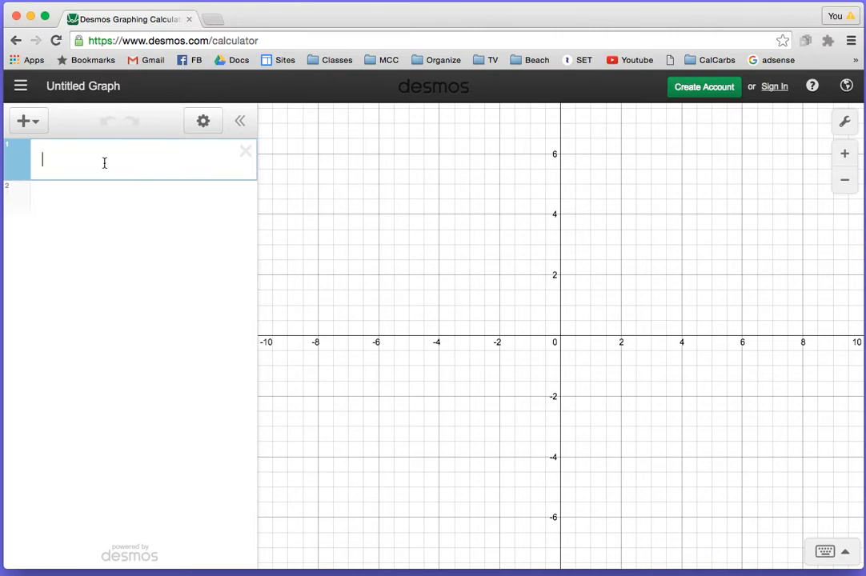
{"action": "mouse_move", "coordinate": [61, 160]}
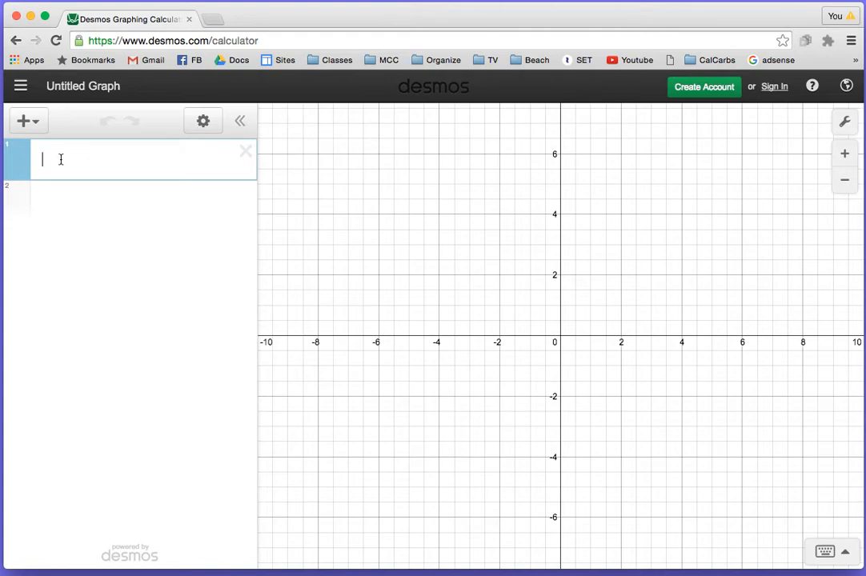
{"action": "mouse_move", "coordinate": [709, 214]}
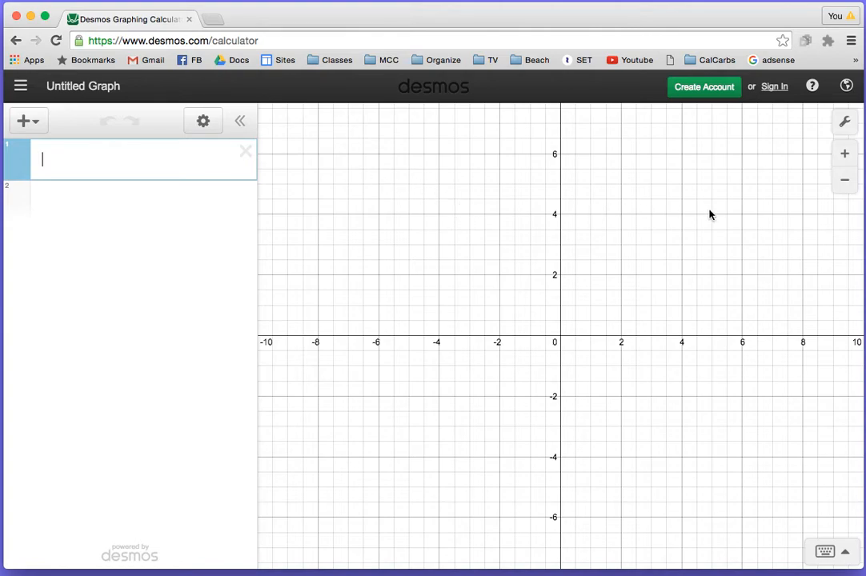
{"action": "mouse_move", "coordinate": [546, 343]}
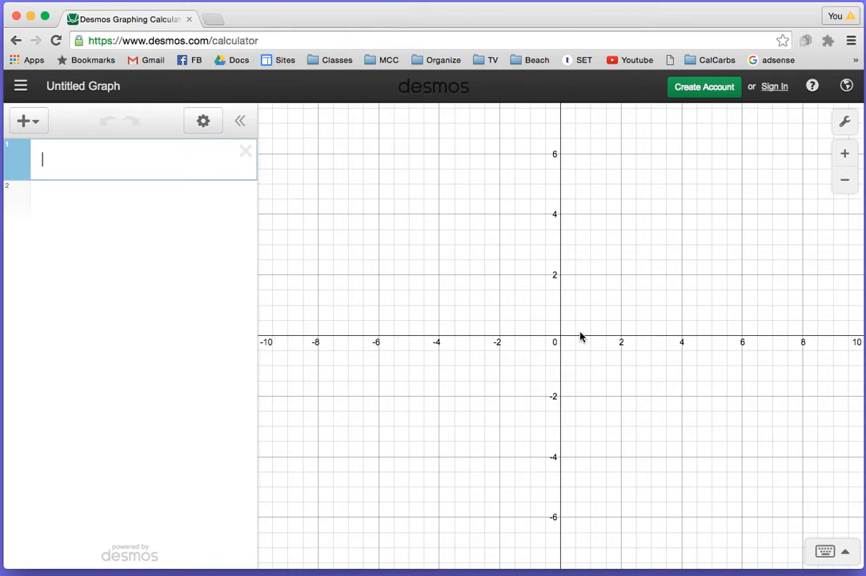
{"action": "mouse_move", "coordinate": [413, 336]}
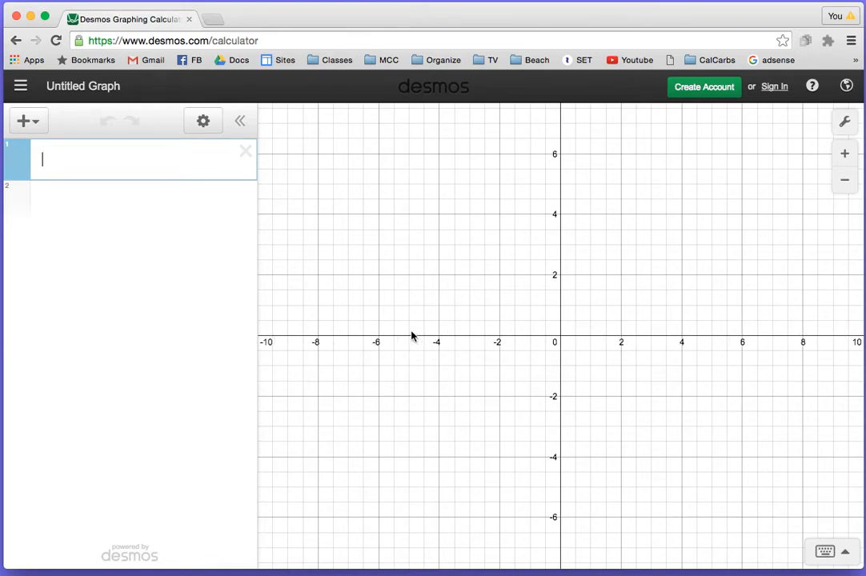
{"action": "mouse_move", "coordinate": [308, 356]}
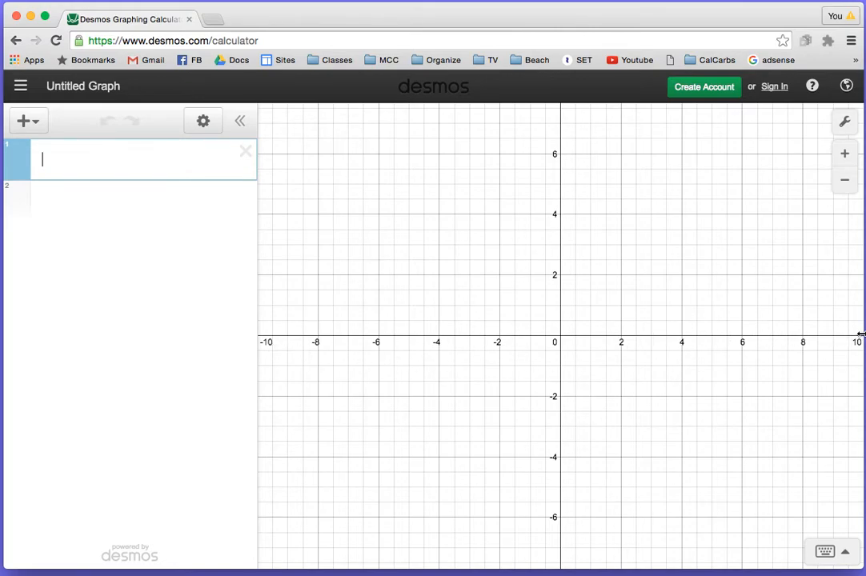
{"action": "mouse_move", "coordinate": [563, 558]}
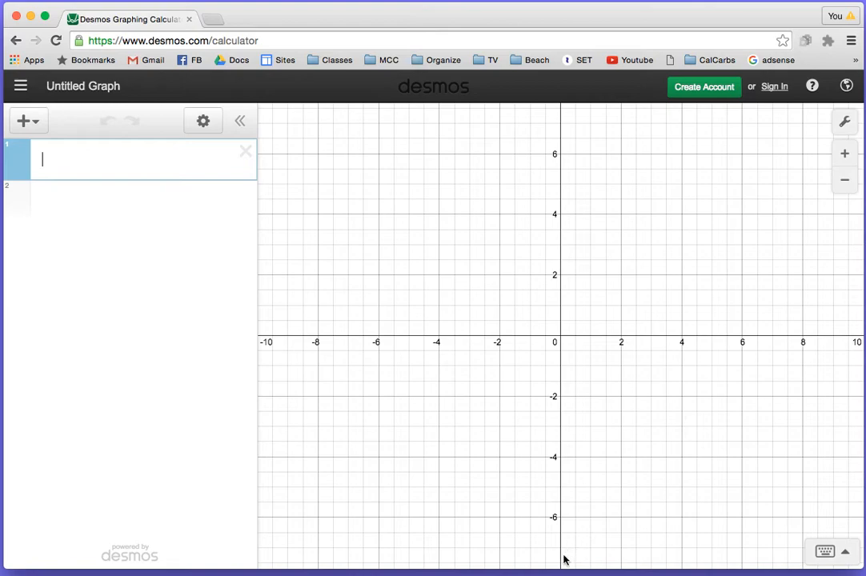
{"action": "mouse_move", "coordinate": [544, 180]}
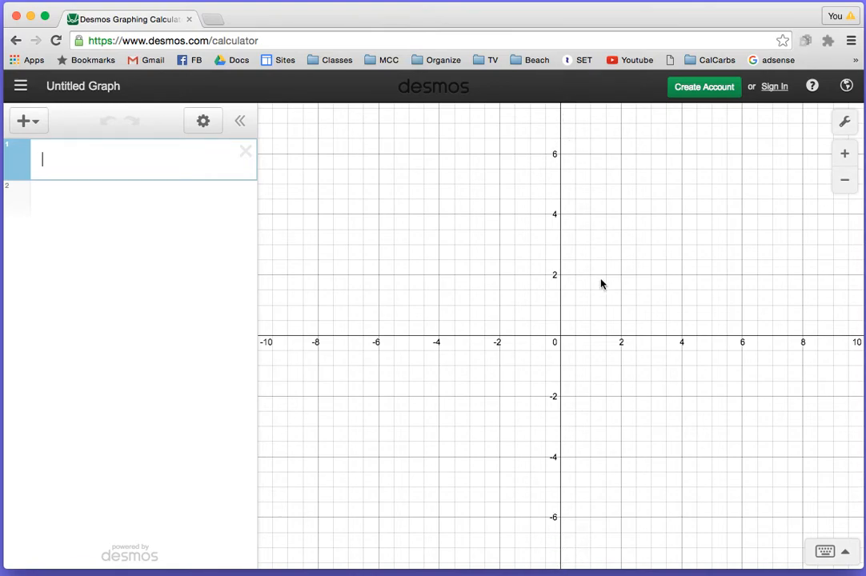
{"action": "mouse_move", "coordinate": [624, 344]}
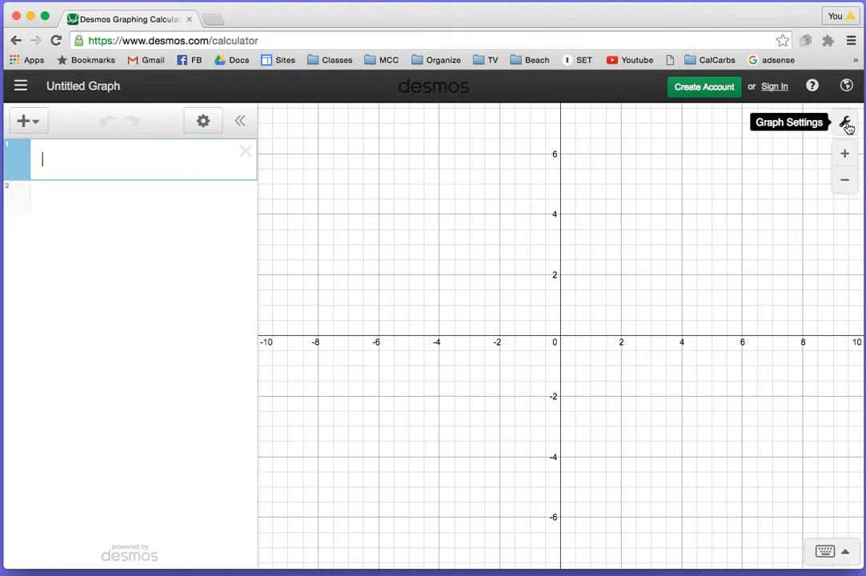
Step: In graph settings, set the x-axis range to -15 to 15 with step 1
{"action": "left_click", "coordinate": [845, 122]}
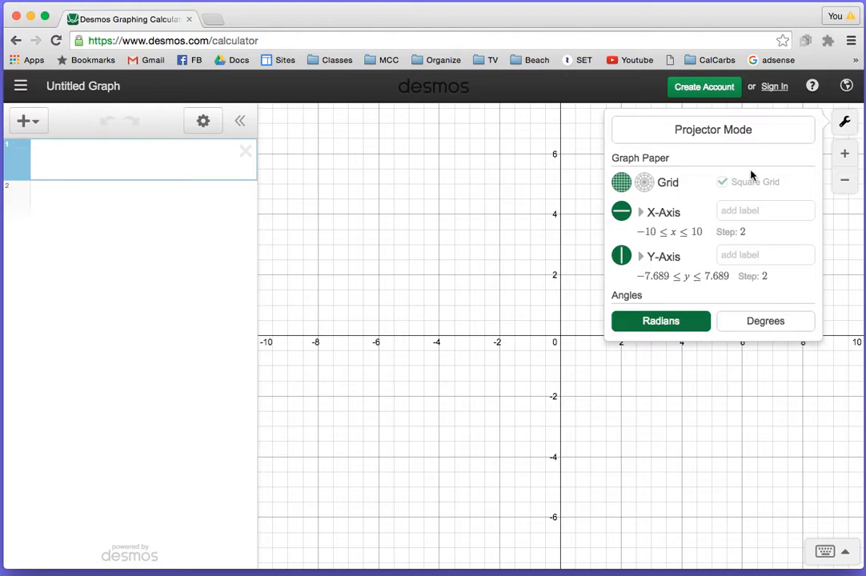
{"action": "mouse_move", "coordinate": [654, 237]}
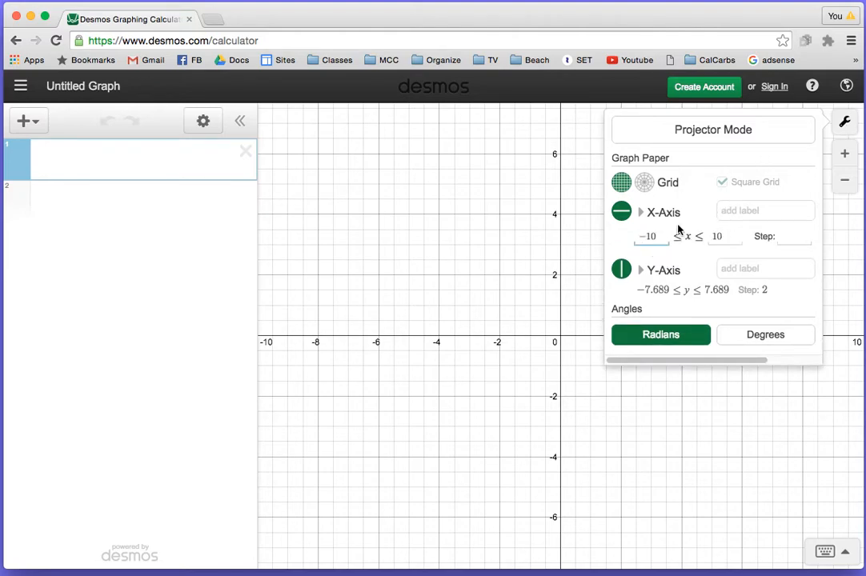
{"action": "left_click", "coordinate": [722, 182]}
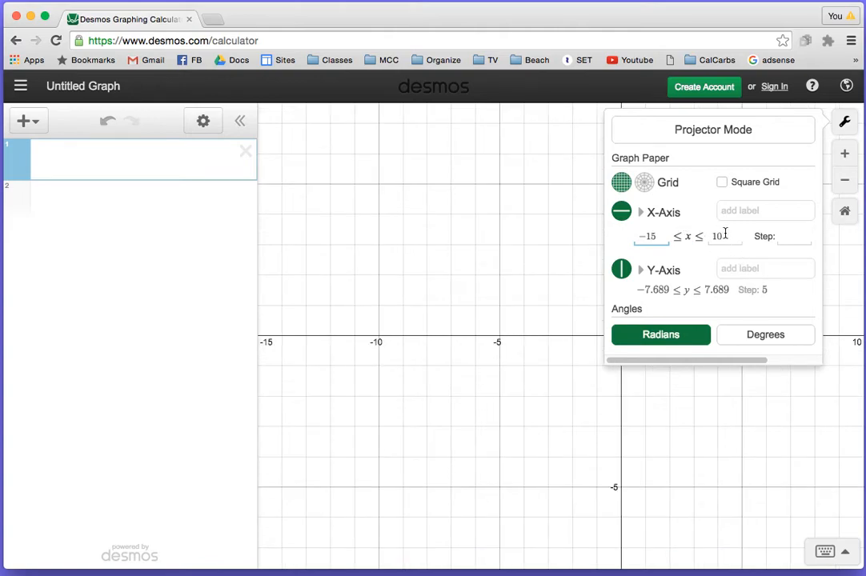
{"action": "type", "text": "13"}
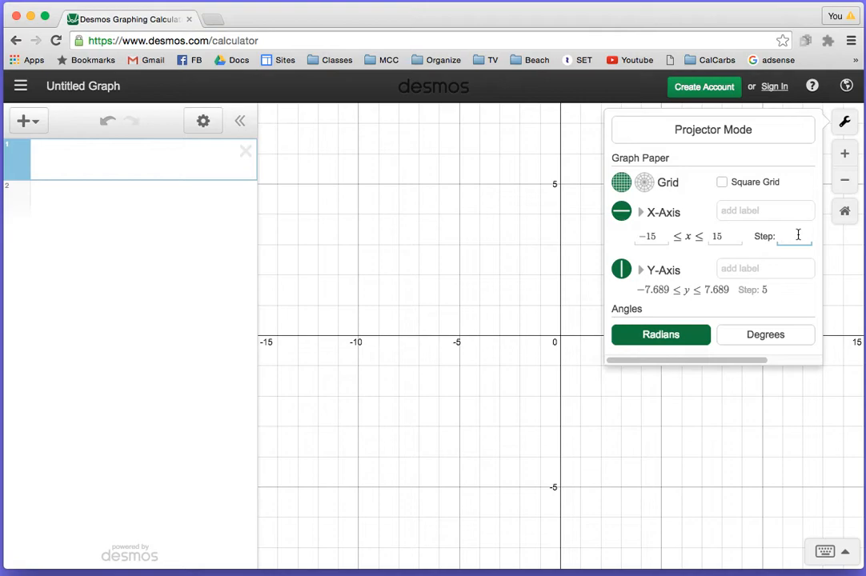
{"action": "type", "text": "1"}
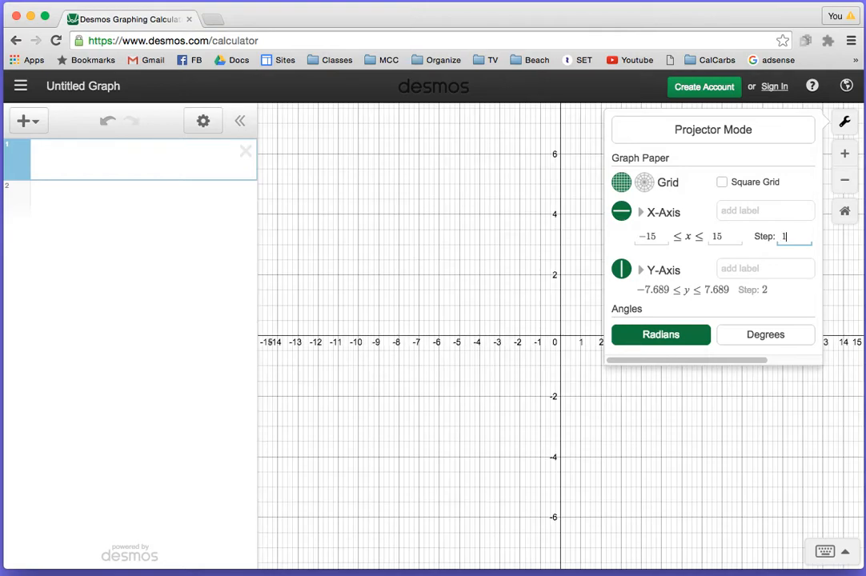
{"action": "mouse_move", "coordinate": [685, 317]}
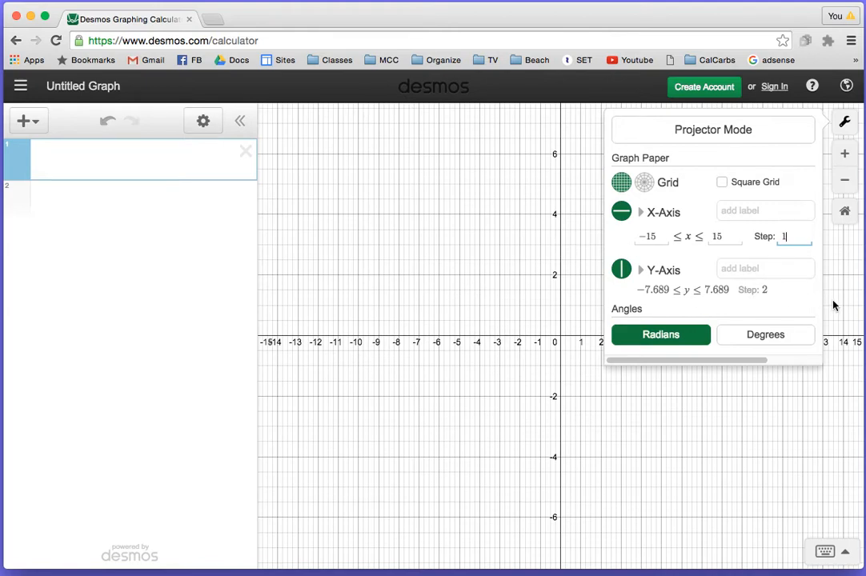
{"action": "mouse_move", "coordinate": [660, 295]}
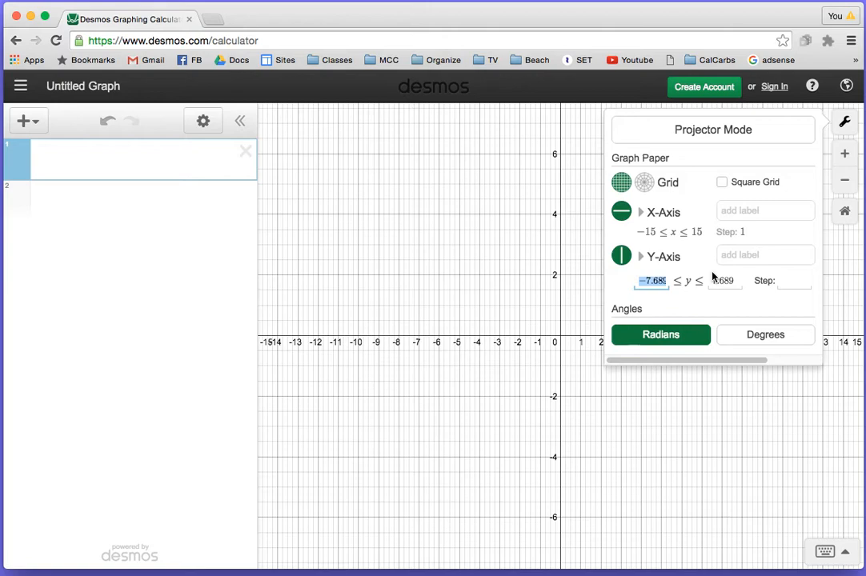
{"action": "type", "text": "-10"}
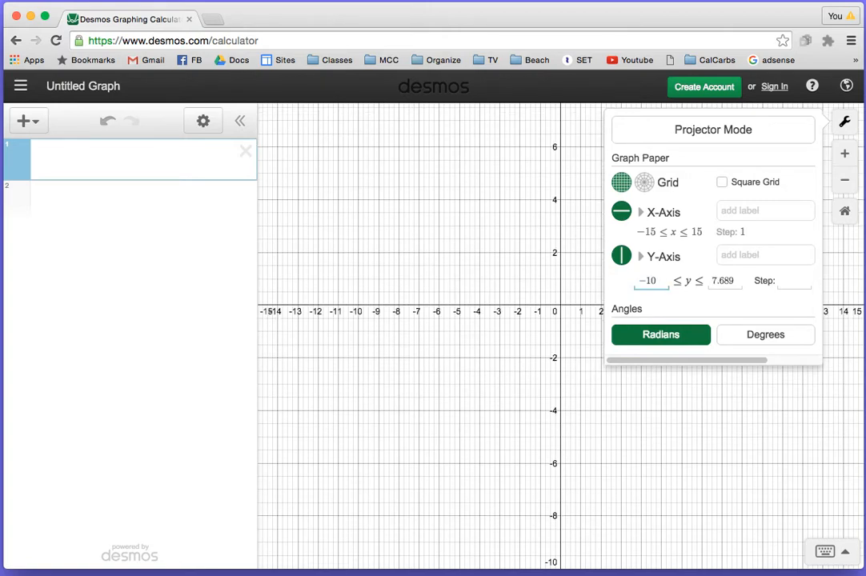
{"action": "left_click", "coordinate": [723, 280]}
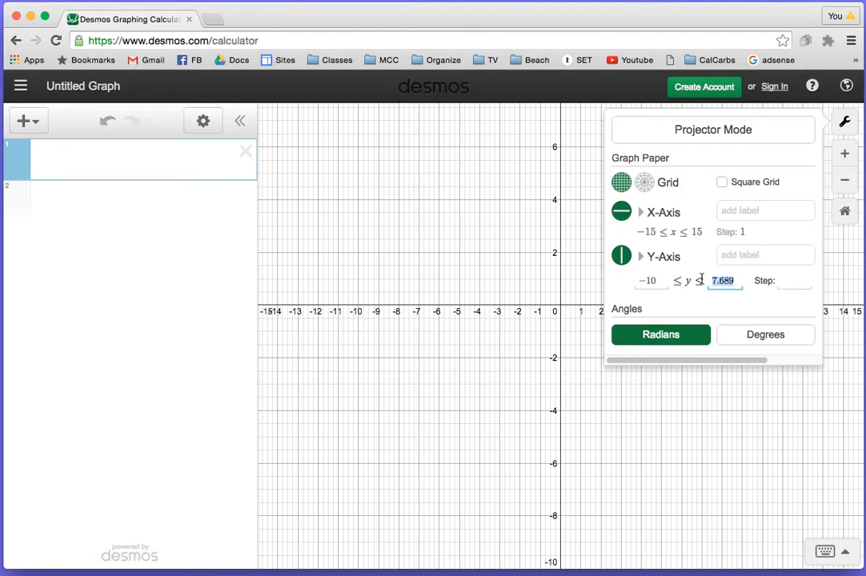
{"action": "type", "text": "10"}
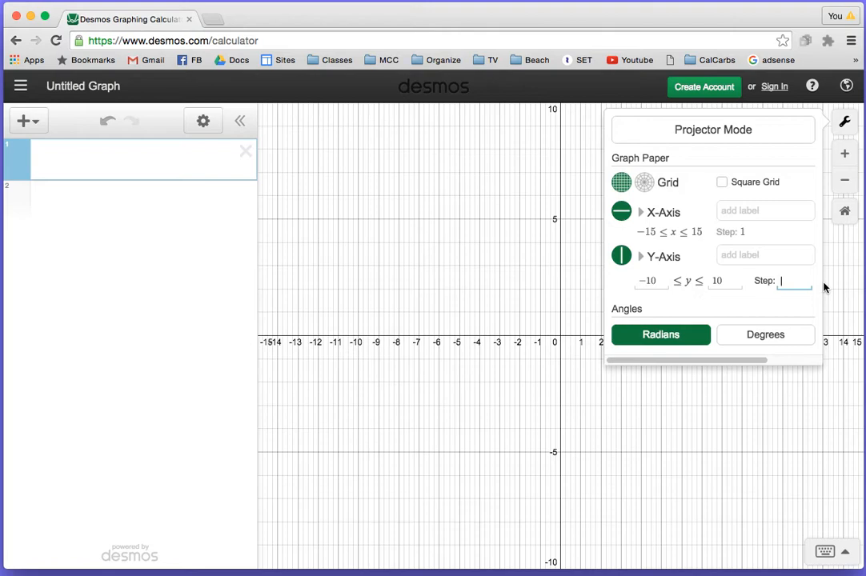
{"action": "type", "text": "1"}
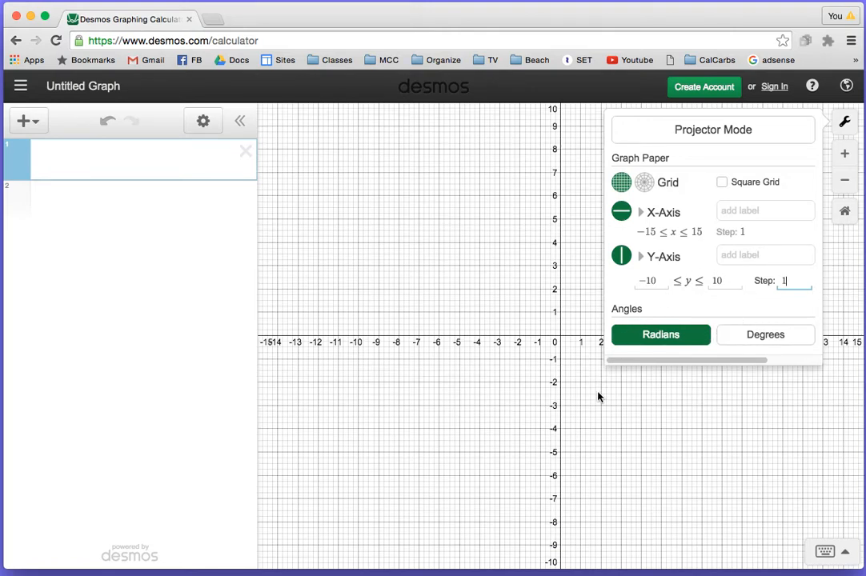
{"action": "left_click", "coordinate": [845, 121]}
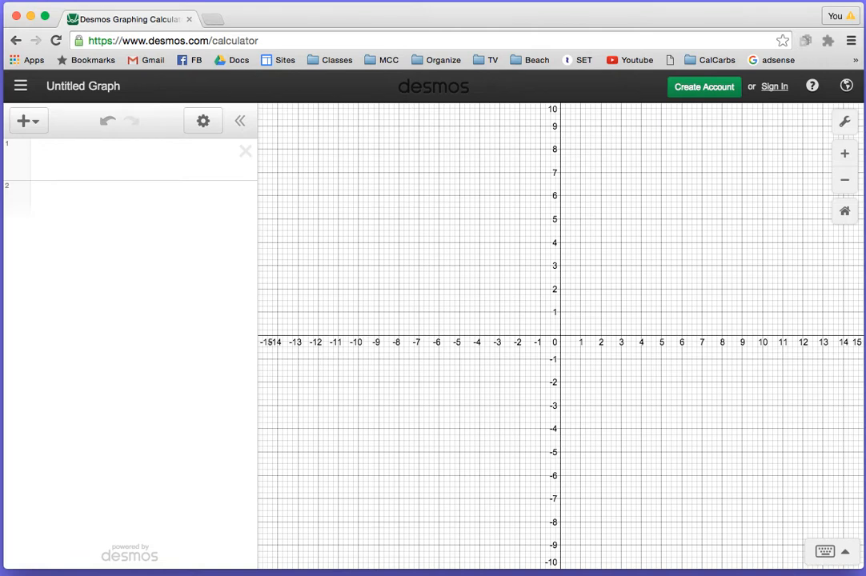
{"action": "mouse_move", "coordinate": [566, 342]}
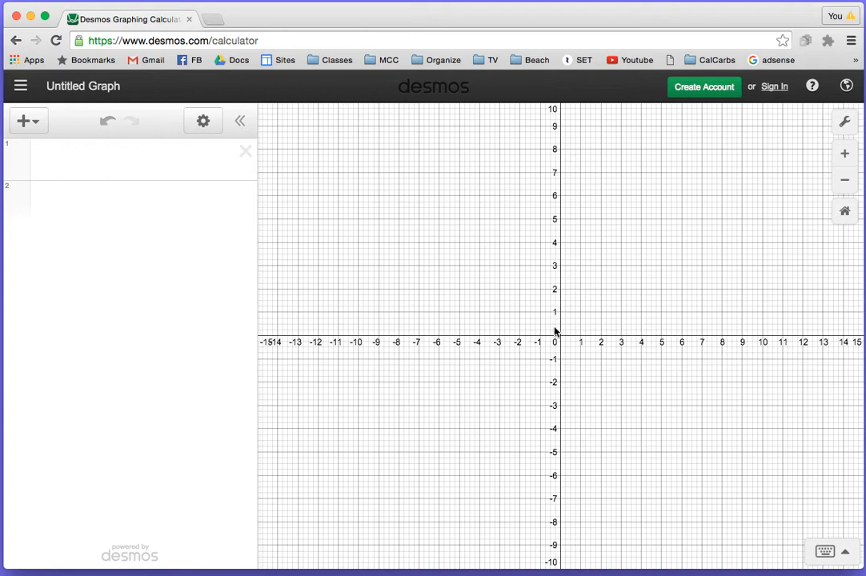
{"action": "mouse_move", "coordinate": [576, 373]}
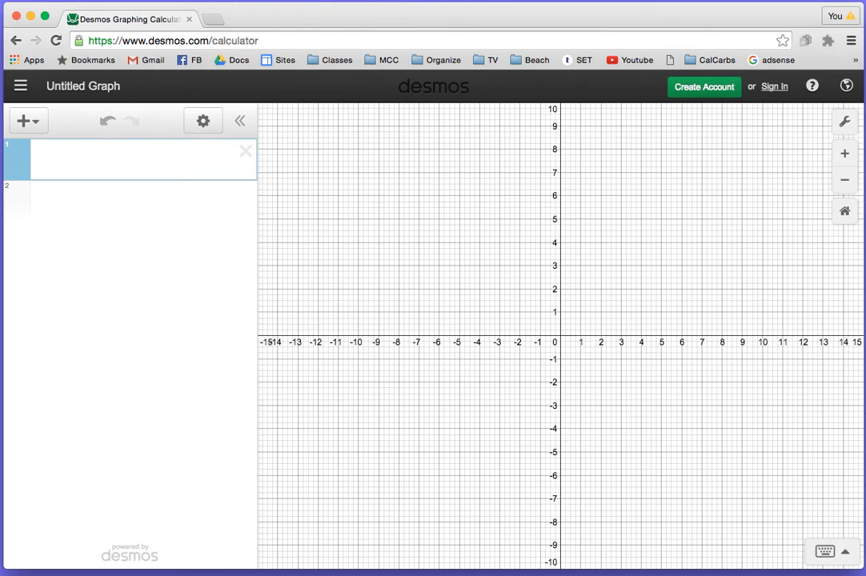
Step: Graph the line y = 2/3 x through the origin and move to a new expression row
{"action": "type", "text": "y"}
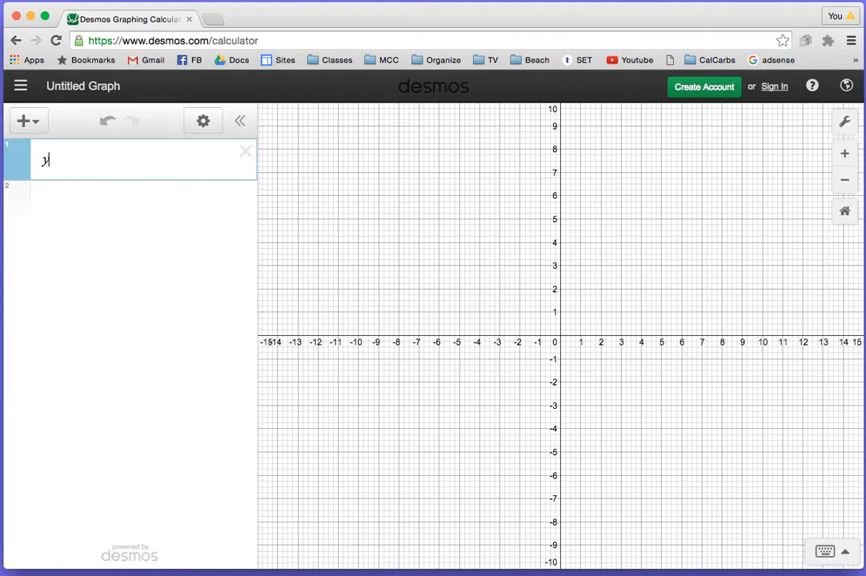
{"action": "type", "text": "="}
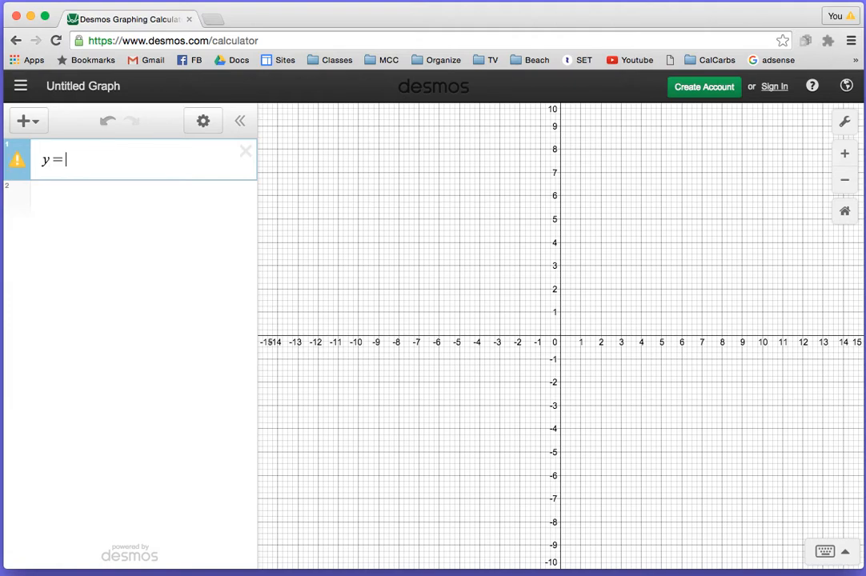
{"action": "type", "text": "2"}
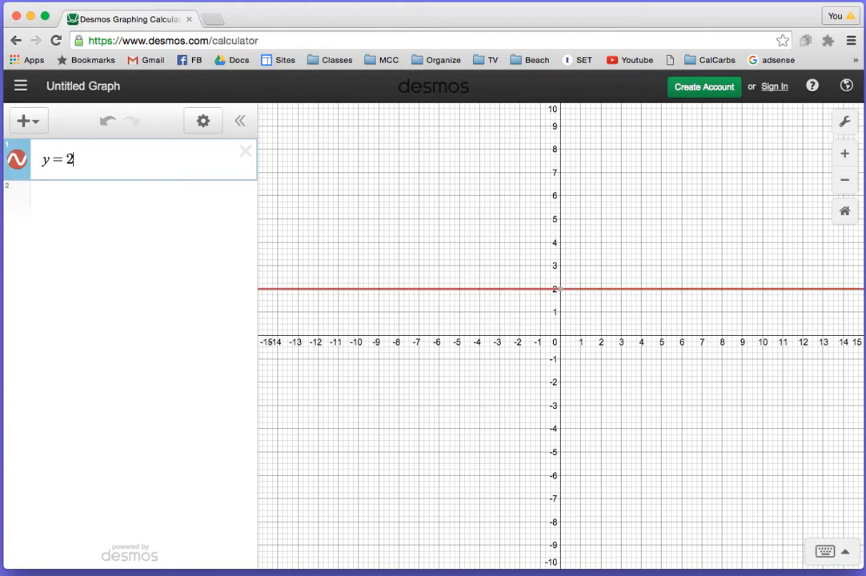
{"action": "type", "text": "/3"}
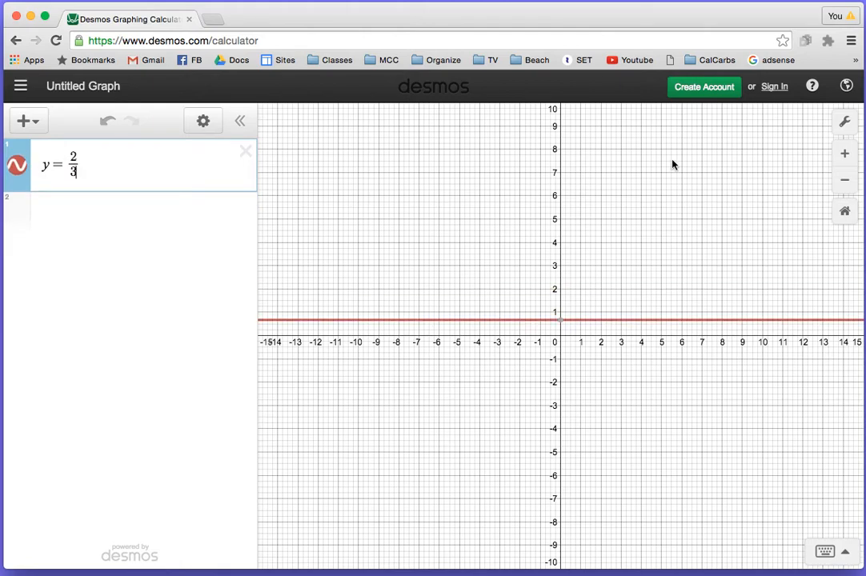
{"action": "left_click", "coordinate": [88, 165]}
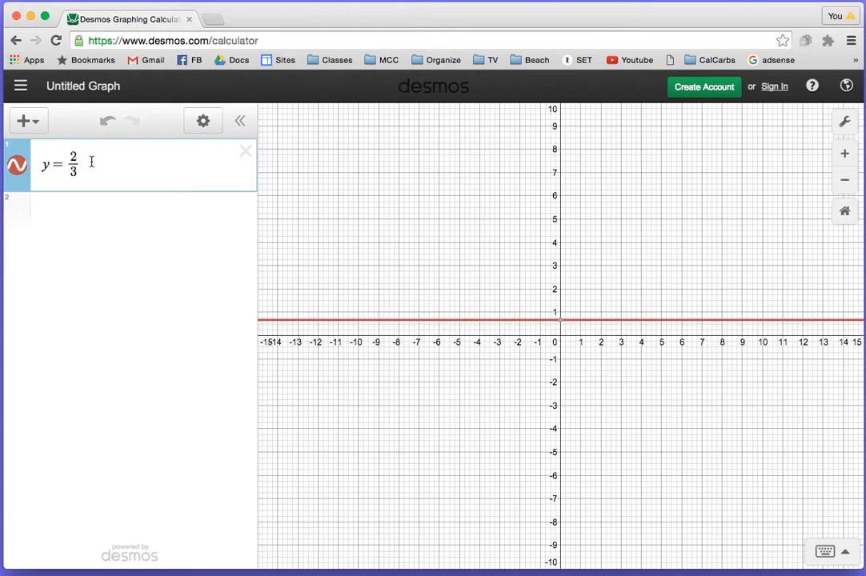
{"action": "type", "text": "x"}
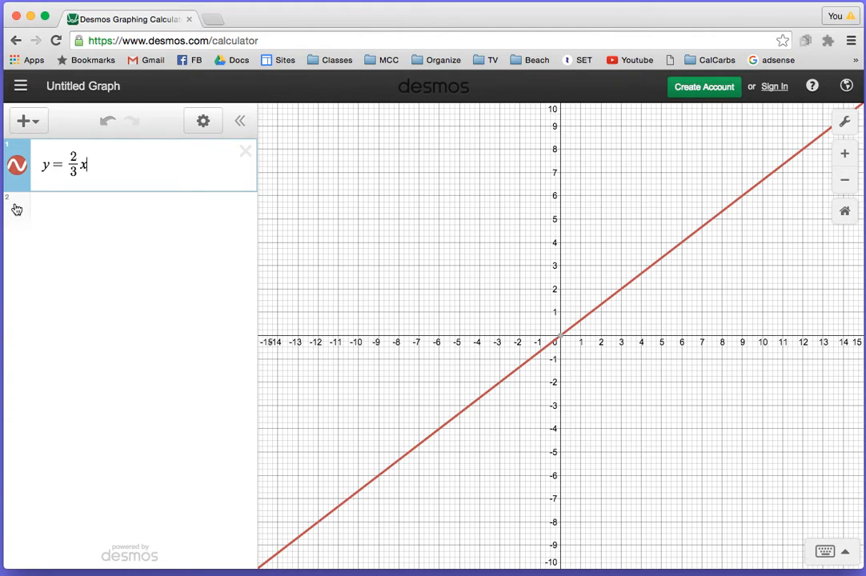
{"action": "left_click", "coordinate": [128, 211]}
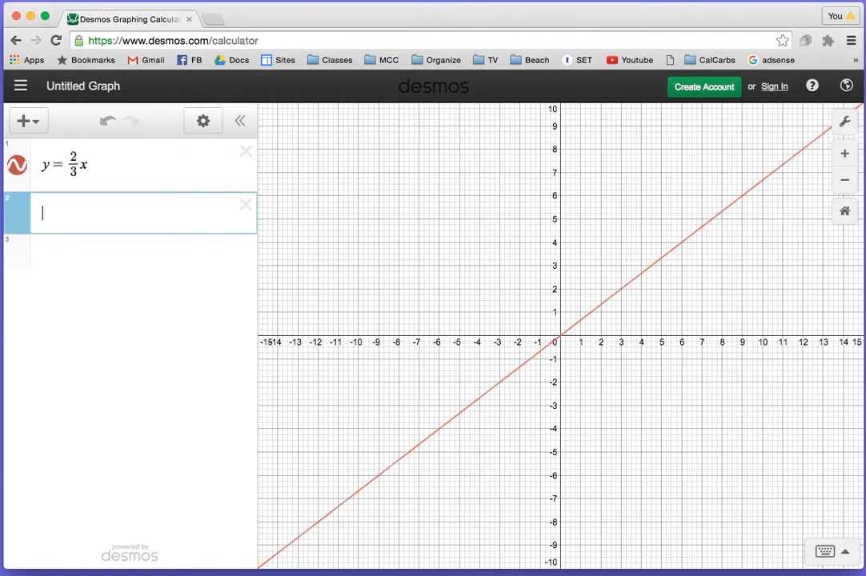
{"action": "type", "text": "y=2/3x"}
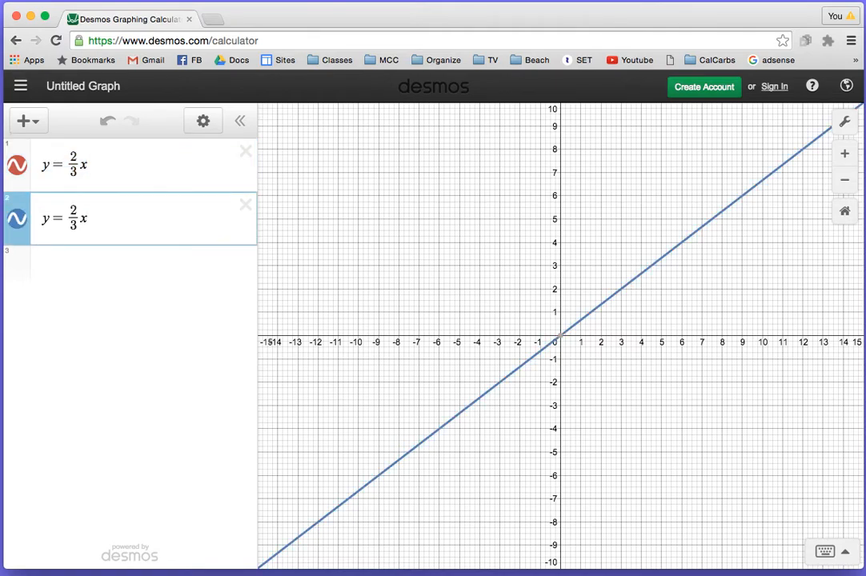
{"action": "type", "text": "+ 1"}
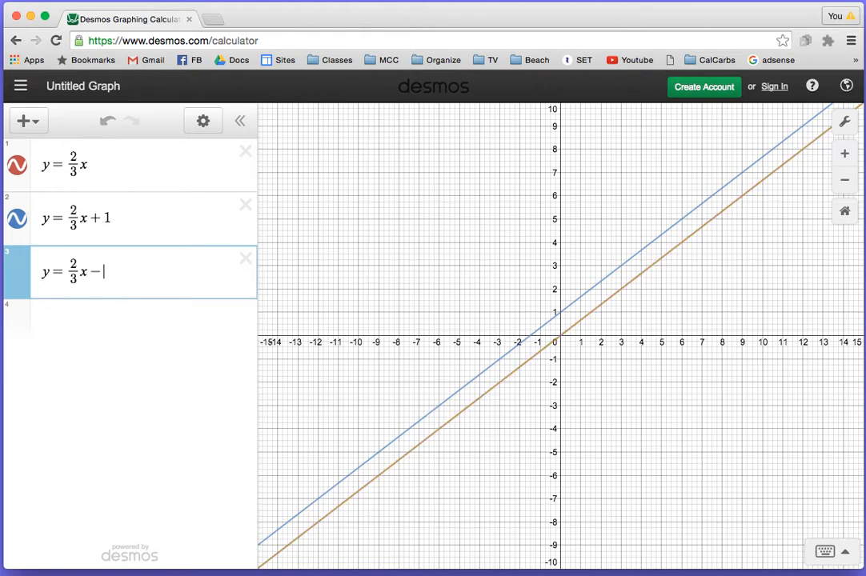
{"action": "type", "text": "2"}
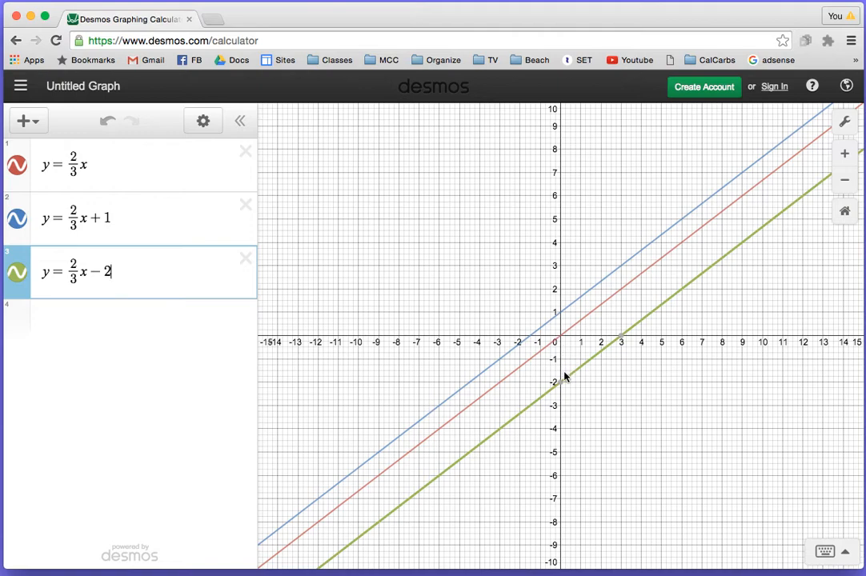
{"action": "mouse_move", "coordinate": [22, 320]}
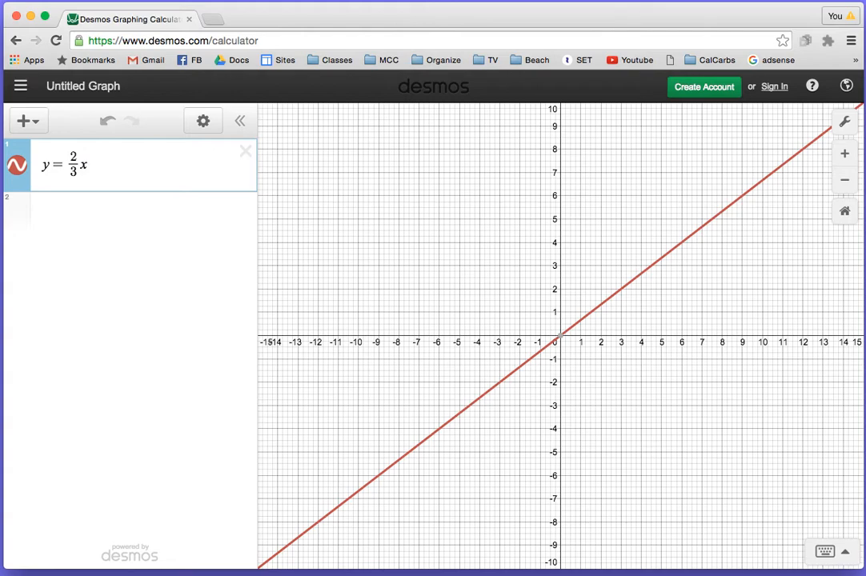
Step: Extend the equation to y = 2/3 x + a with a slider for a set to -2
{"action": "type", "text": "+a"}
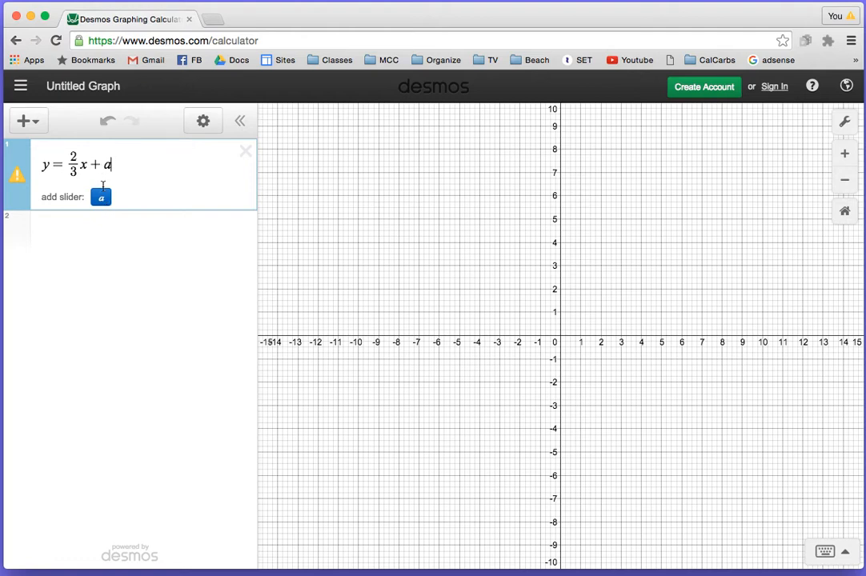
{"action": "left_click", "coordinate": [101, 197]}
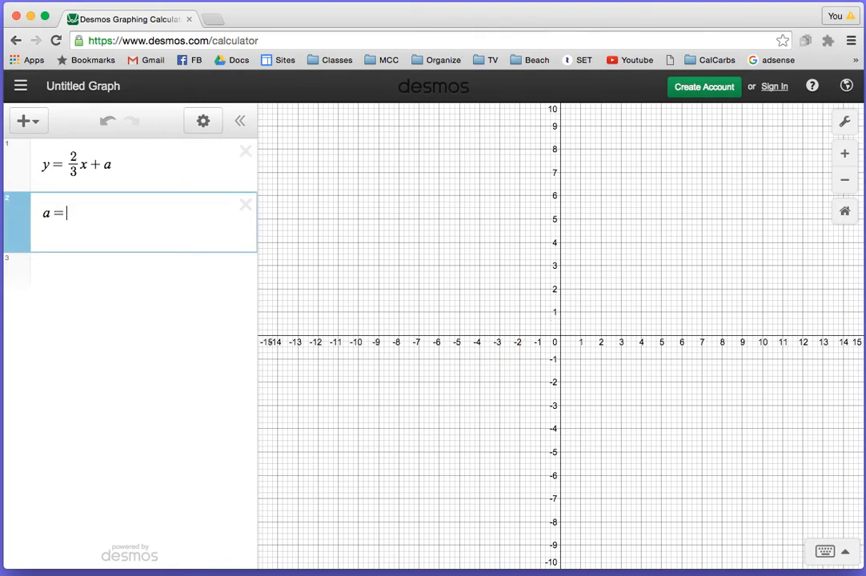
{"action": "type", "text": "0"}
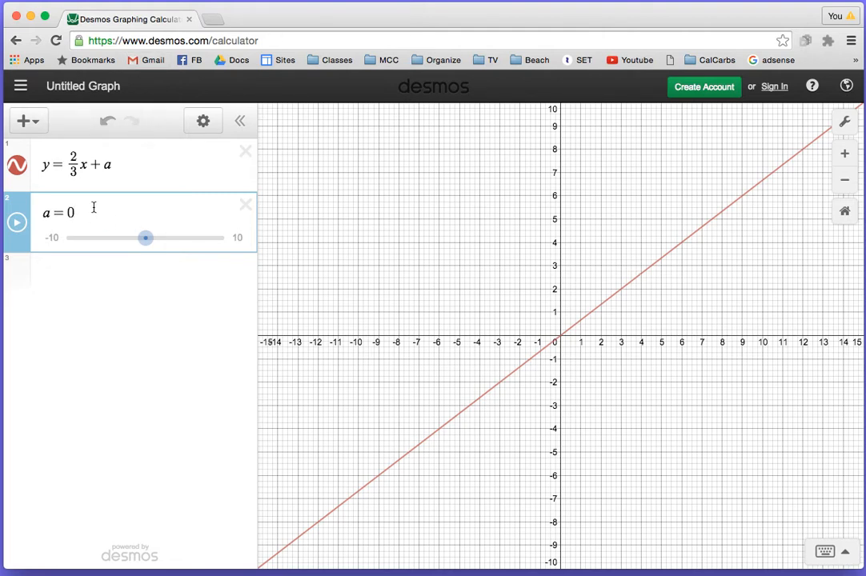
{"action": "type", "text": "1"}
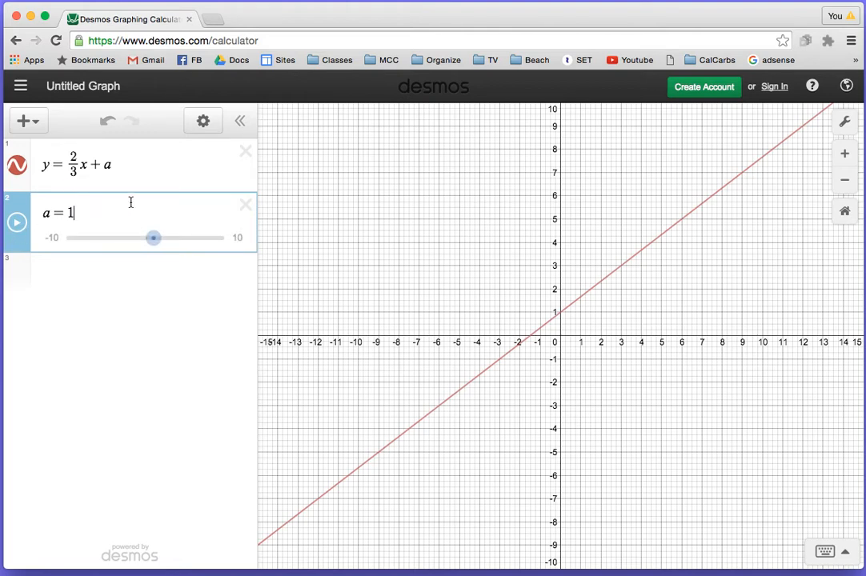
{"action": "type", "text": "-"}
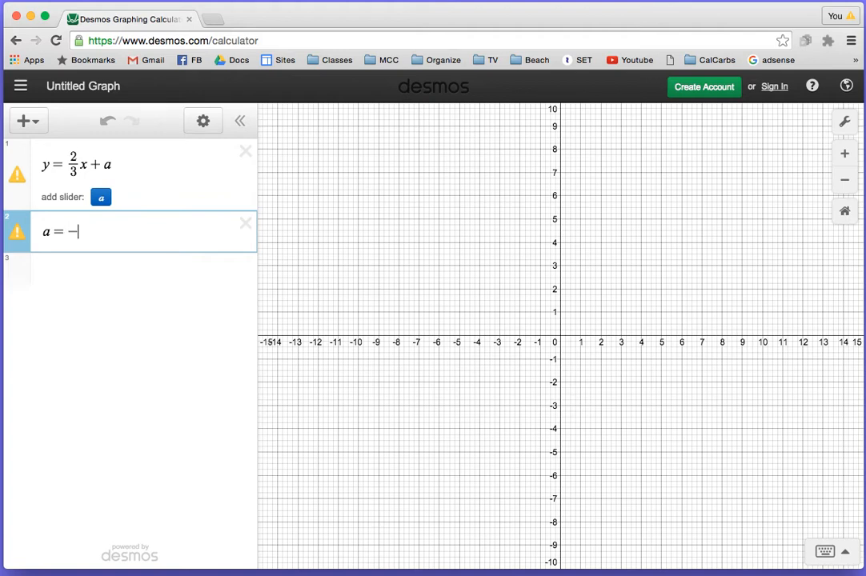
{"action": "type", "text": "2"}
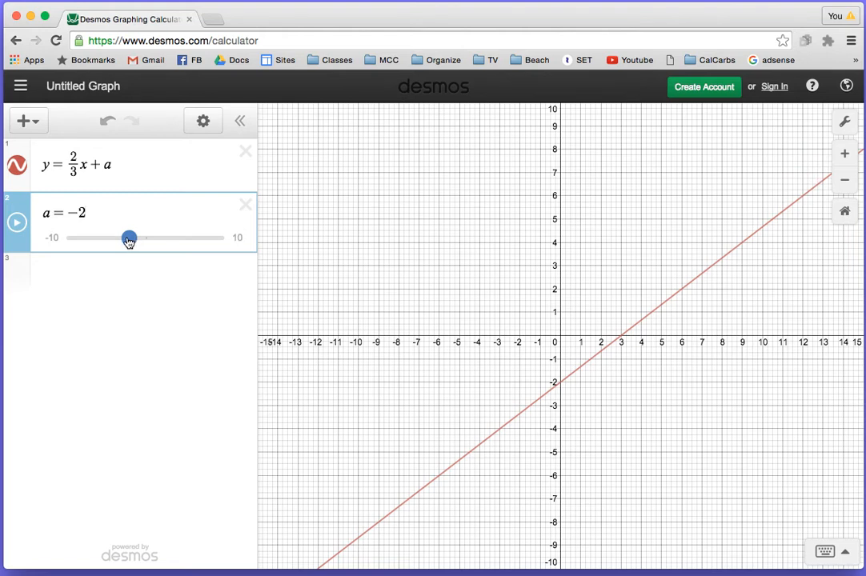
Step: Sweep slider a from about -7.5 up to 4.8 and leave it at 1.6
{"action": "left_click_drag", "start_coordinate": [128, 237], "coordinate": [87, 237]}
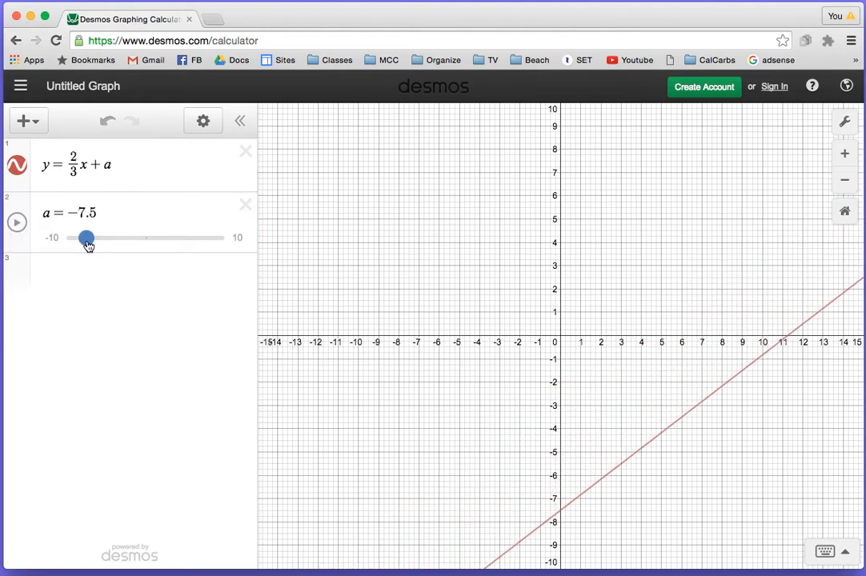
{"action": "left_click_drag", "start_coordinate": [87, 237], "coordinate": [90, 237]}
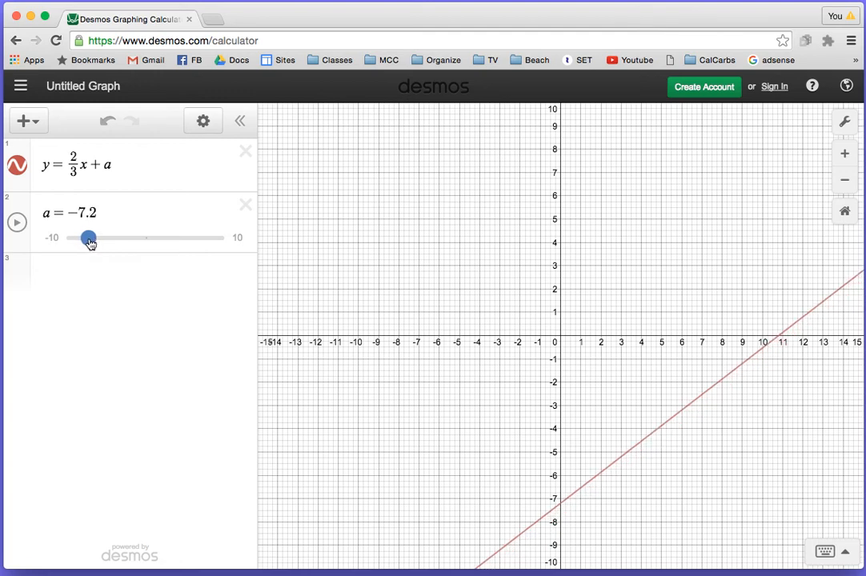
{"action": "left_click_drag", "start_coordinate": [88, 236], "coordinate": [114, 237]}
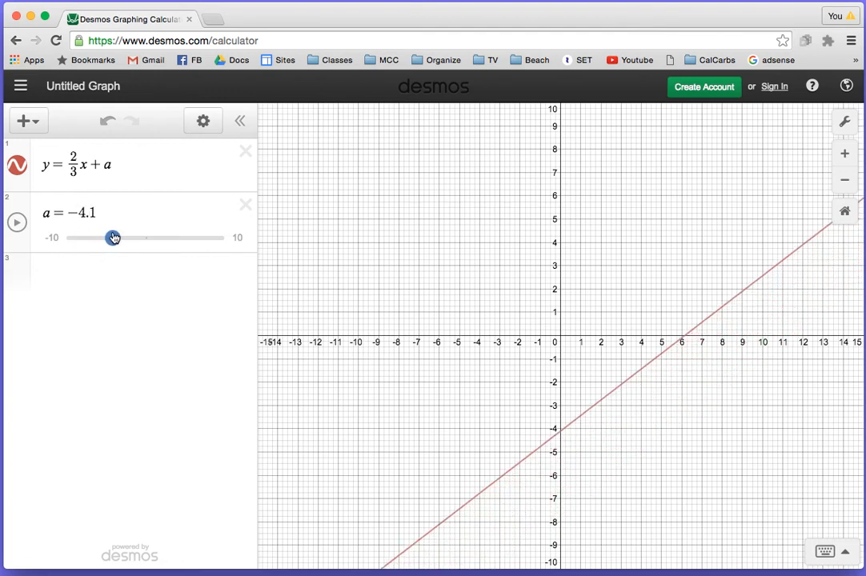
{"action": "left_click_drag", "start_coordinate": [115, 237], "coordinate": [112, 237]}
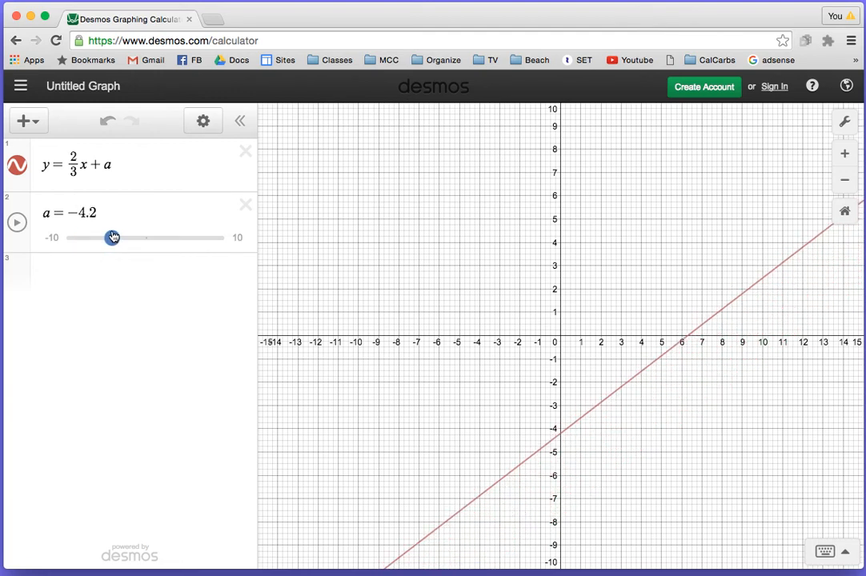
{"action": "left_click_drag", "start_coordinate": [112, 237], "coordinate": [115, 237]}
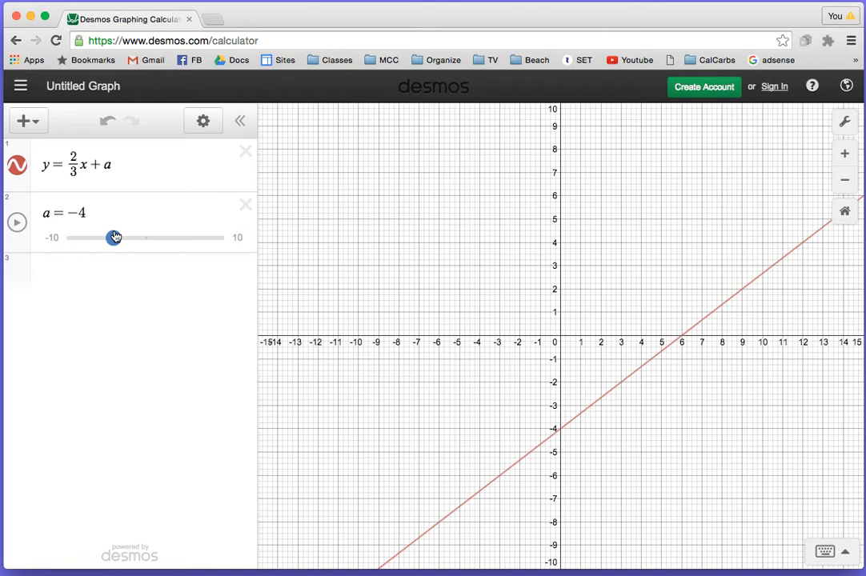
{"action": "left_click_drag", "start_coordinate": [115, 237], "coordinate": [118, 236]}
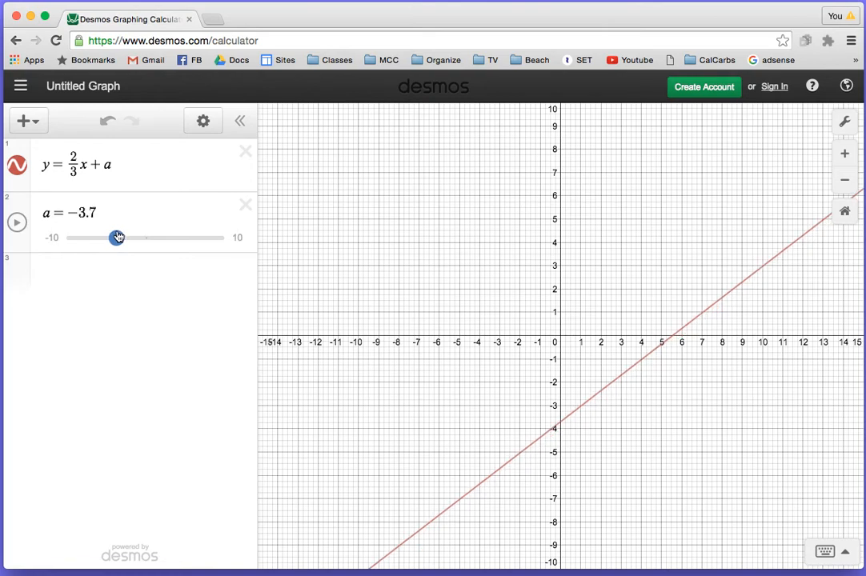
{"action": "left_click_drag", "start_coordinate": [119, 236], "coordinate": [132, 237]}
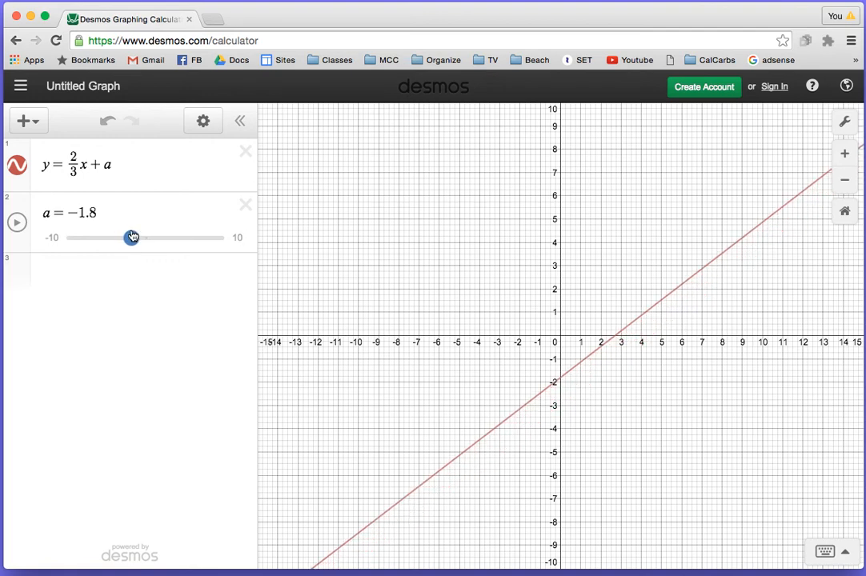
{"action": "left_click_drag", "start_coordinate": [131, 237], "coordinate": [150, 237]}
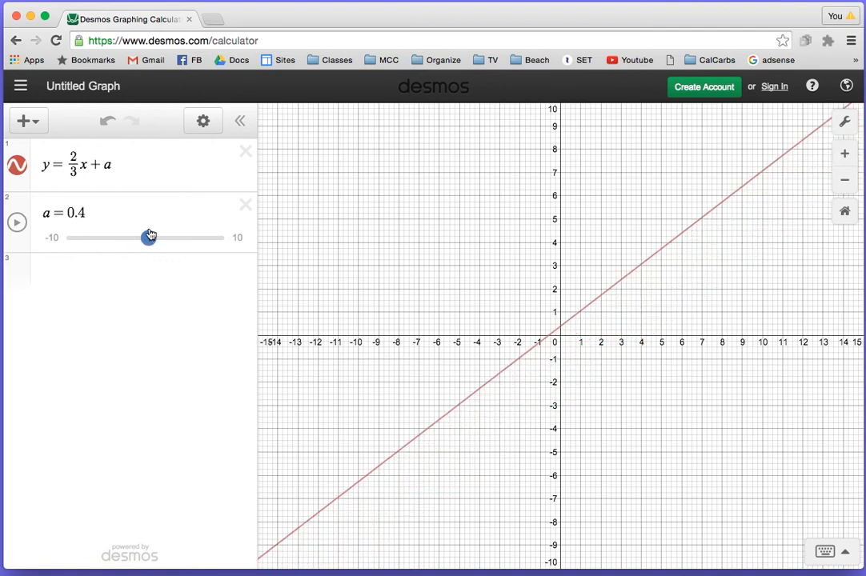
{"action": "left_click_drag", "start_coordinate": [147, 237], "coordinate": [173, 237]}
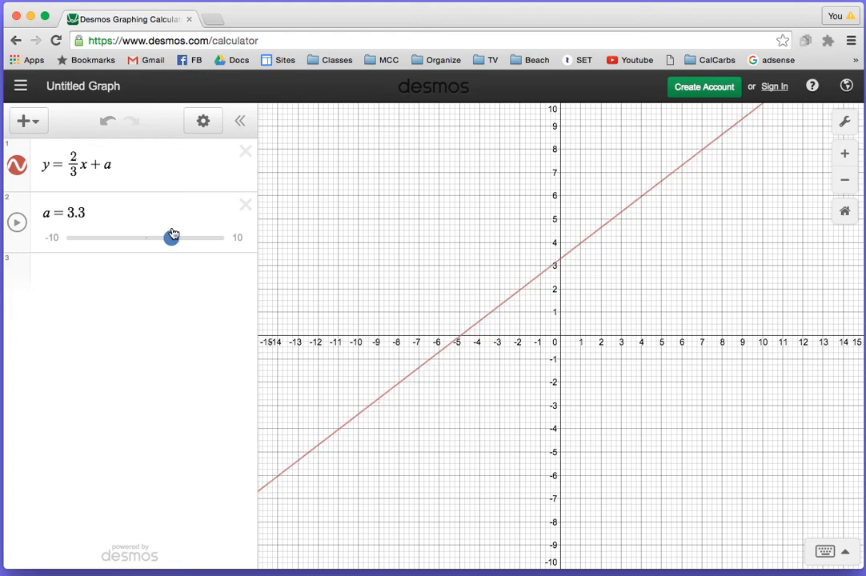
{"action": "left_click_drag", "start_coordinate": [173, 237], "coordinate": [184, 237]}
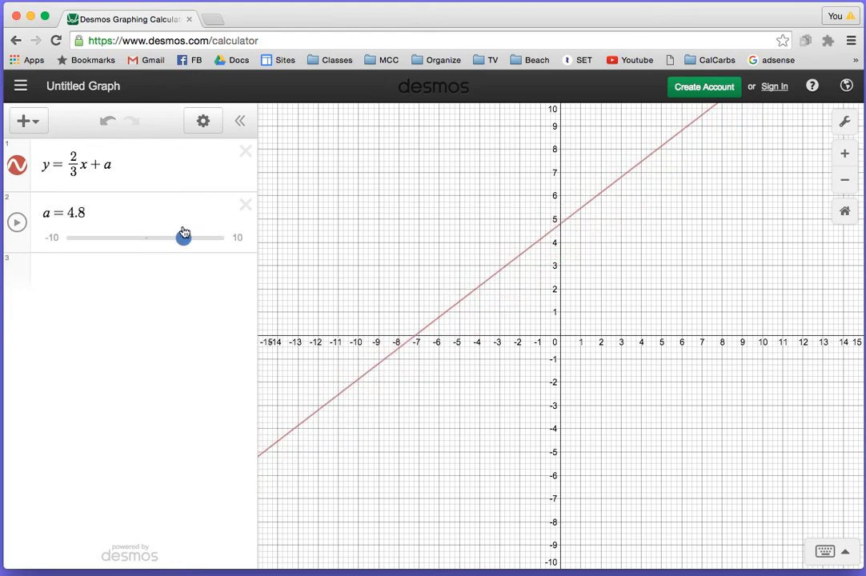
{"action": "left_click_drag", "start_coordinate": [184, 236], "coordinate": [158, 236]}
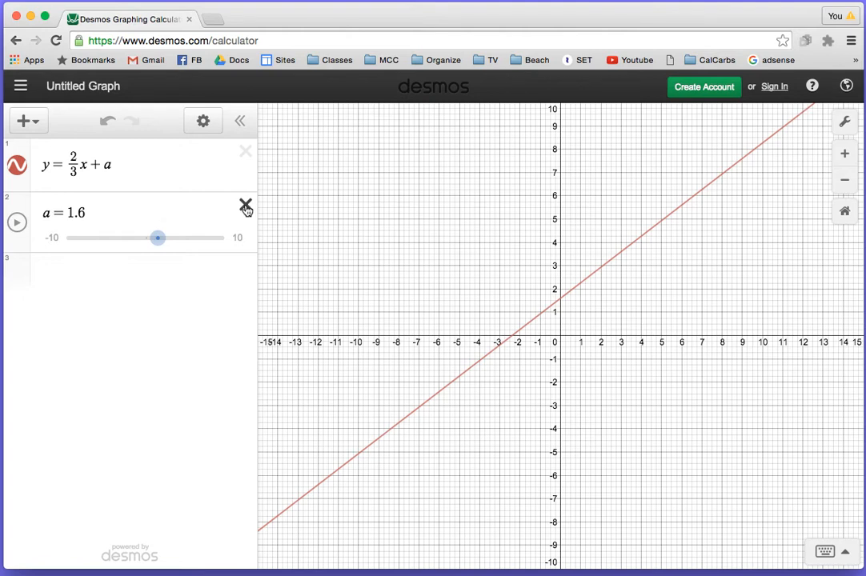
Step: Remove slider a and rewrite the intercept as 2, giving y = mx + 2
{"action": "left_click", "coordinate": [246, 205]}
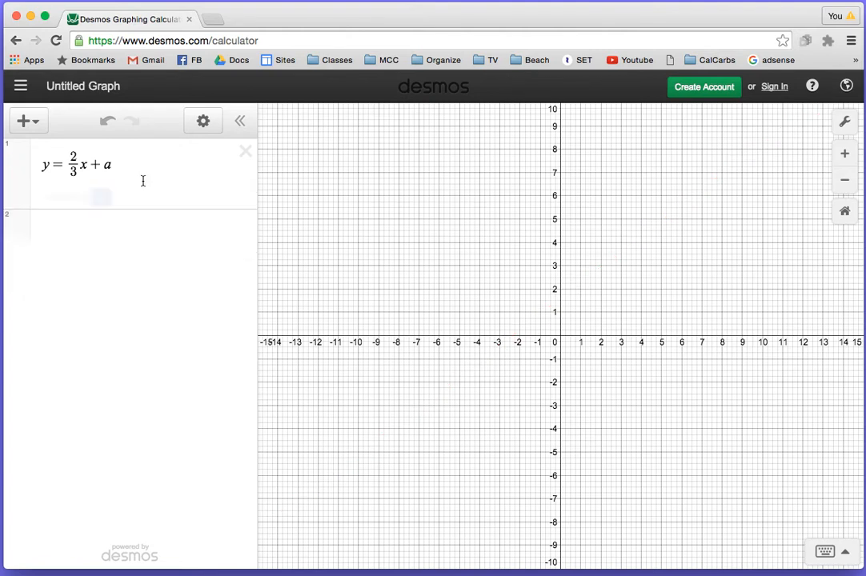
{"action": "type", "text": "a"}
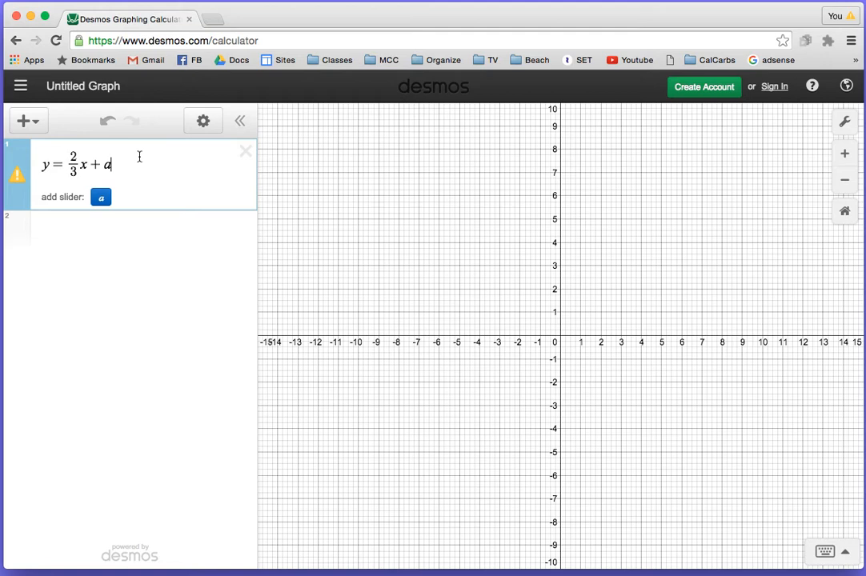
{"action": "key", "text": "Backspace"}
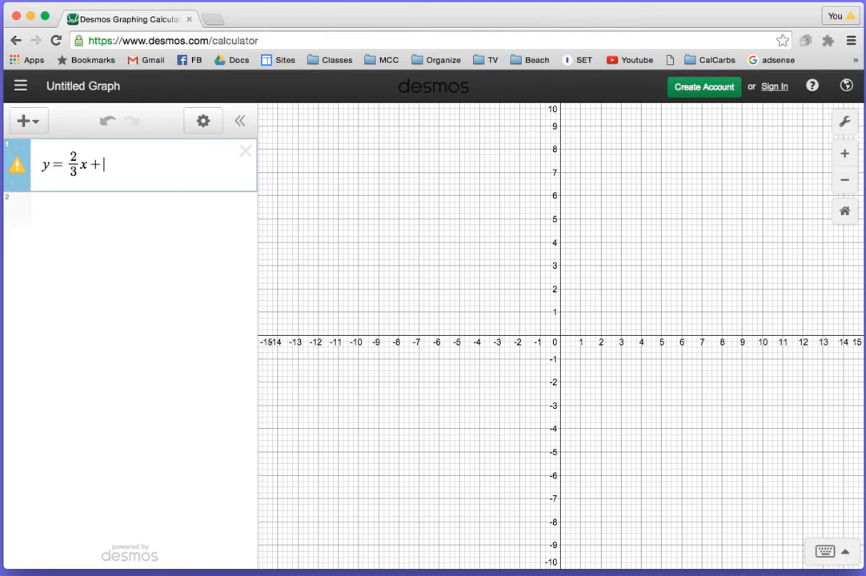
{"action": "type", "text": "2"}
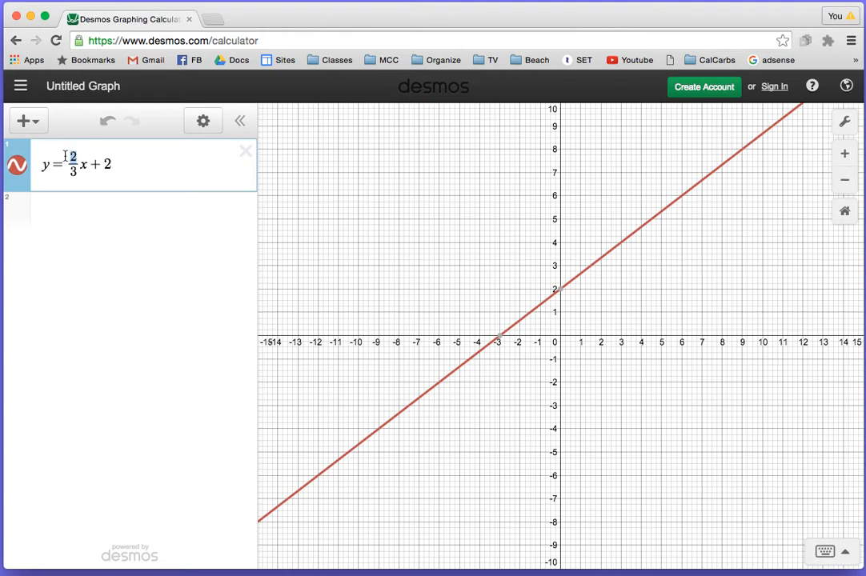
{"action": "type", "text": "1"}
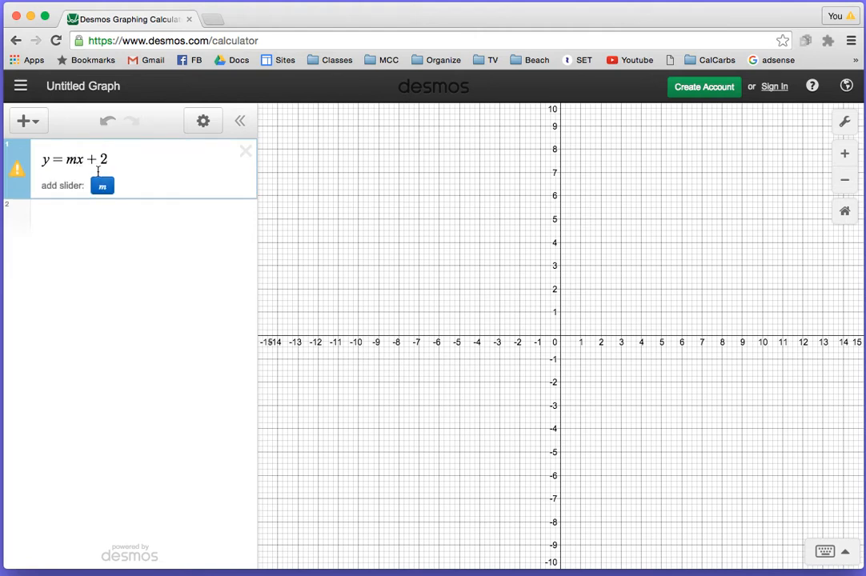
Step: Add a slider for slope m starting at 3 and steepen the line up to m = 7.5
{"action": "left_click", "coordinate": [102, 185]}
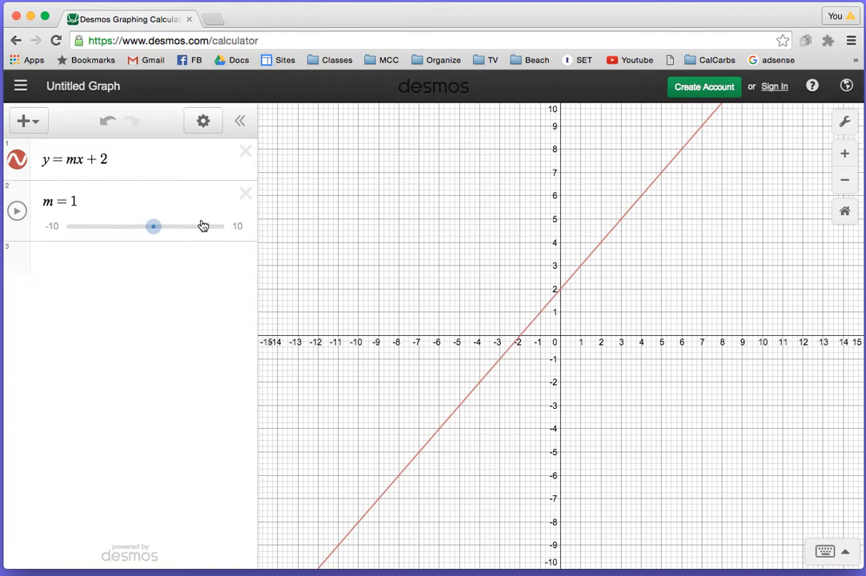
{"action": "left_click", "coordinate": [79, 202]}
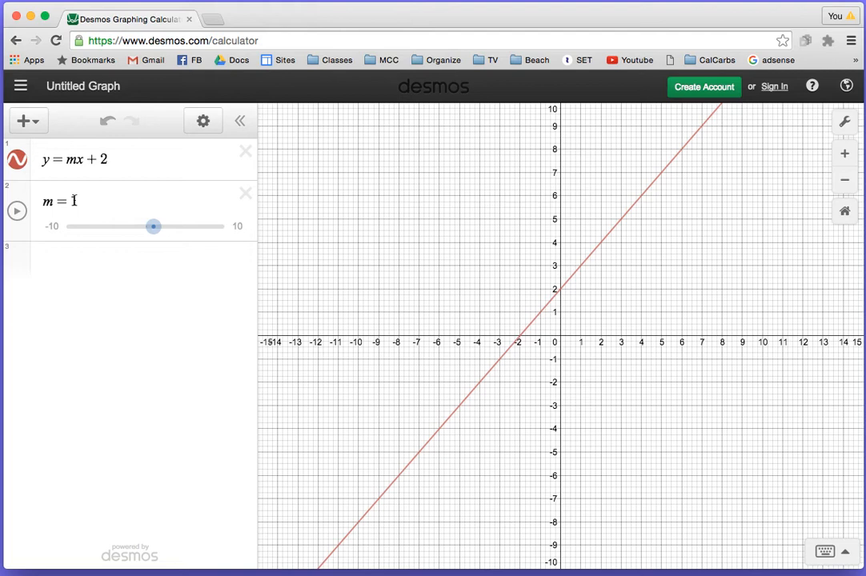
{"action": "left_click", "coordinate": [76, 201]}
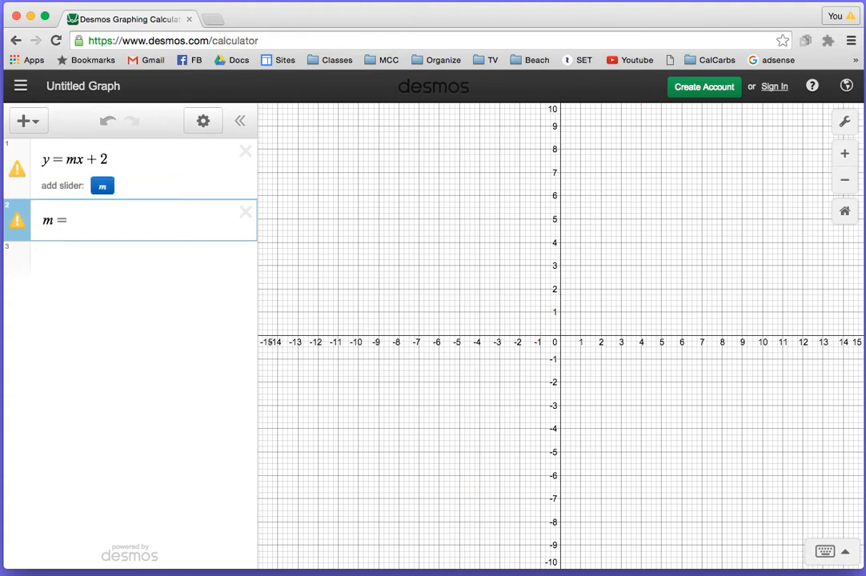
{"action": "left_click", "coordinate": [102, 185]}
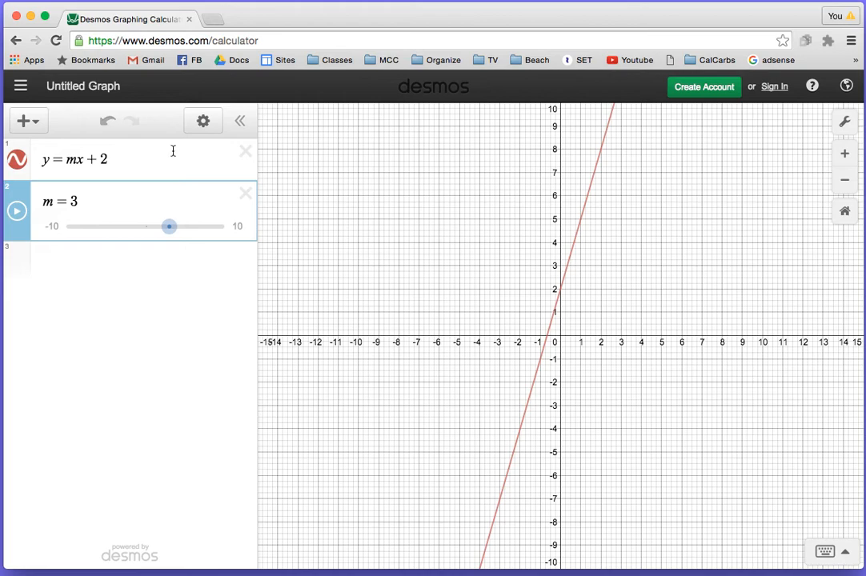
{"action": "left_click_drag", "start_coordinate": [170, 227], "coordinate": [169, 227]}
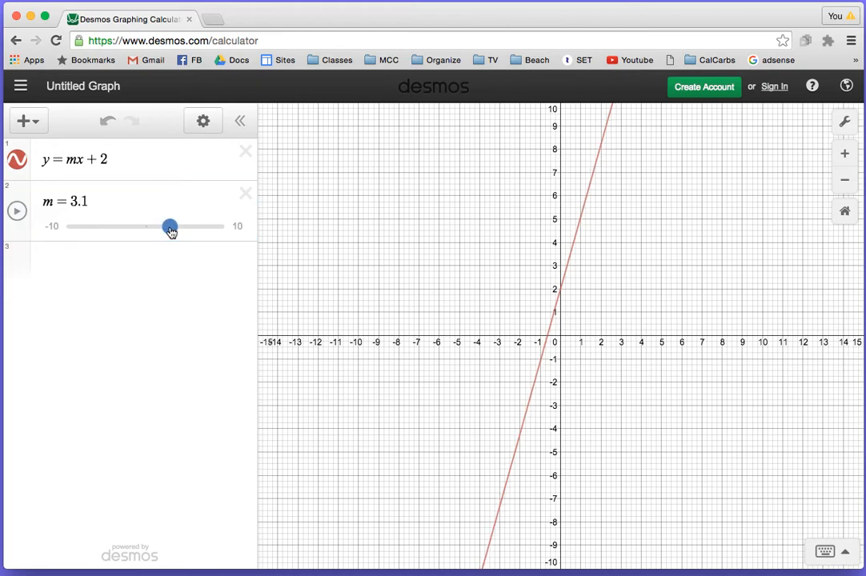
{"action": "left_click_drag", "start_coordinate": [169, 228], "coordinate": [176, 228]}
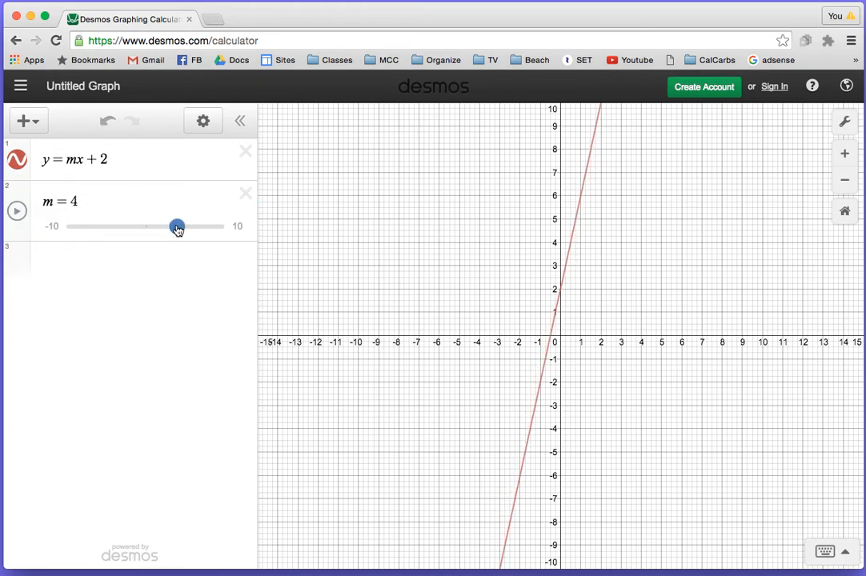
{"action": "left_click_drag", "start_coordinate": [176, 227], "coordinate": [189, 228]}
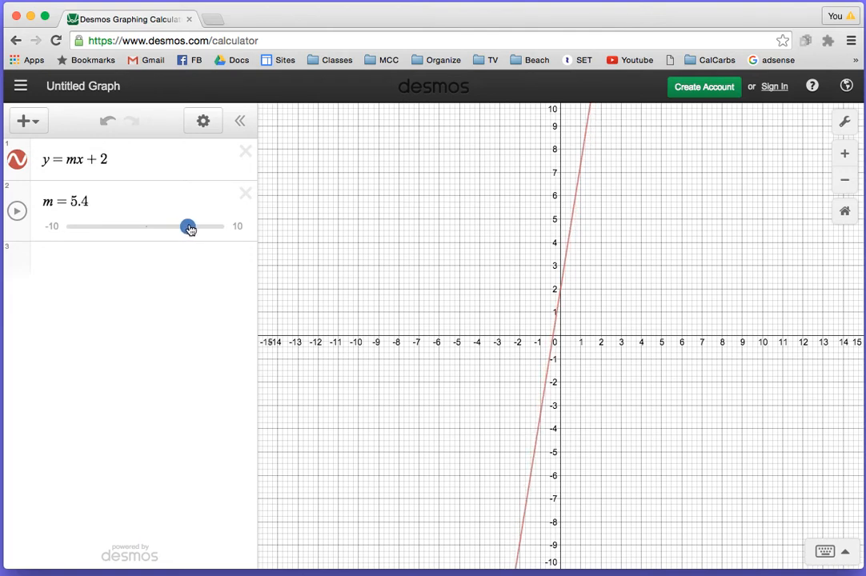
{"action": "left_click_drag", "start_coordinate": [189, 227], "coordinate": [205, 227]}
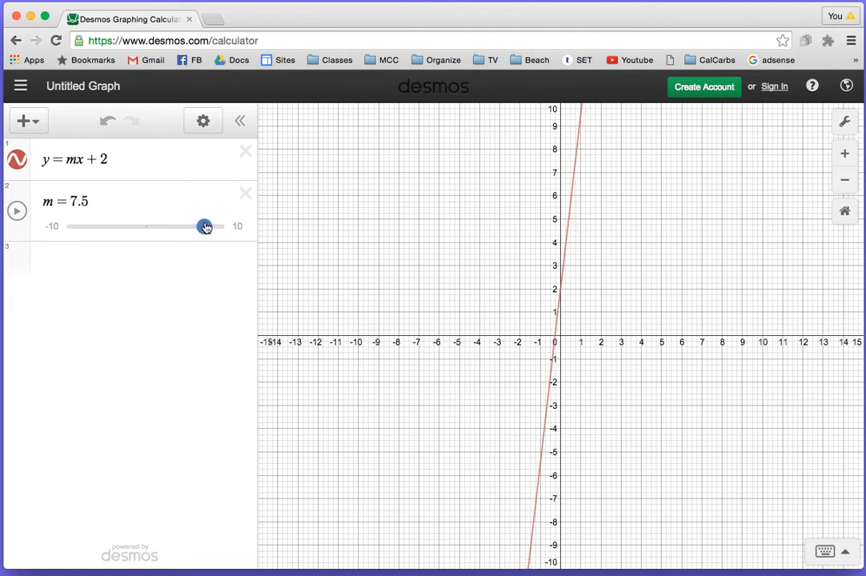
Step: Sweep slope m down through 0 into negative values and settle it at -1
{"action": "left_click_drag", "start_coordinate": [205, 227], "coordinate": [185, 227]}
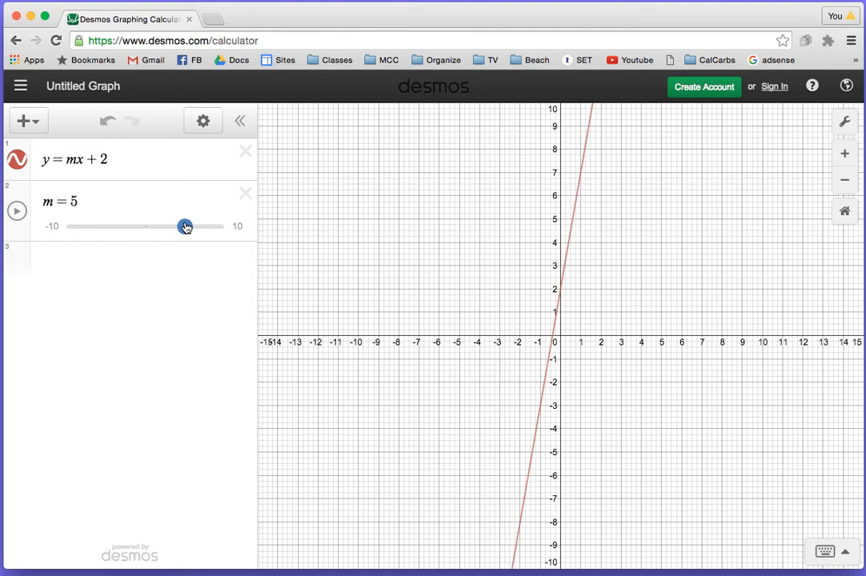
{"action": "left_click_drag", "start_coordinate": [186, 227], "coordinate": [151, 228]}
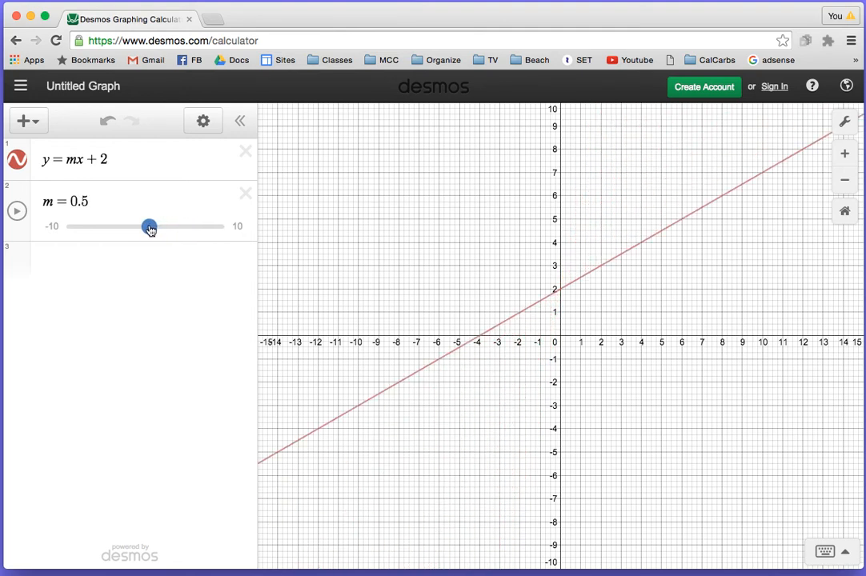
{"action": "left_click_drag", "start_coordinate": [149, 227], "coordinate": [145, 227]}
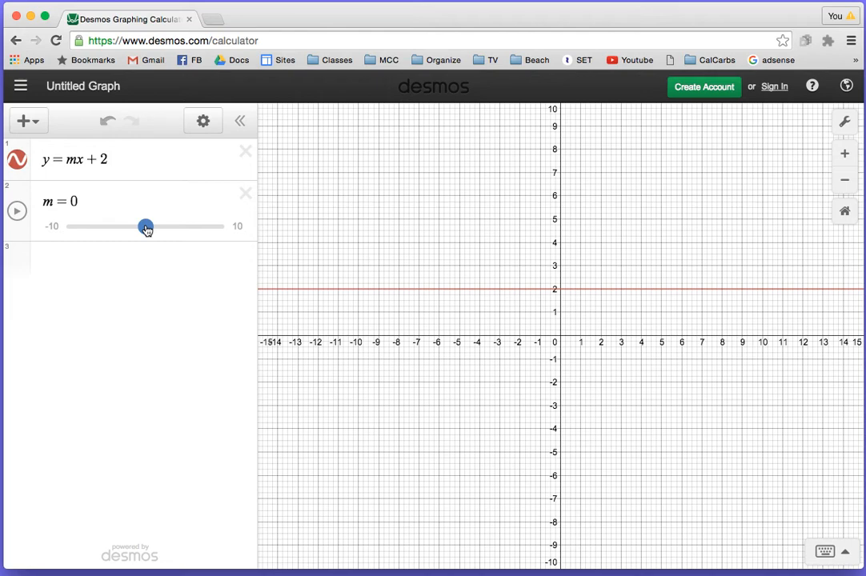
{"action": "left_click_drag", "start_coordinate": [145, 227], "coordinate": [144, 227]}
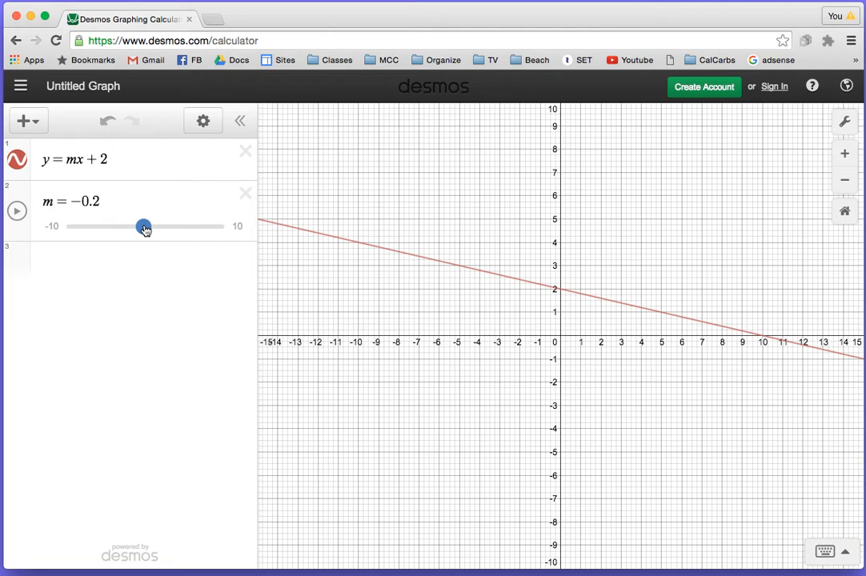
{"action": "left_click_drag", "start_coordinate": [144, 227], "coordinate": [134, 228]}
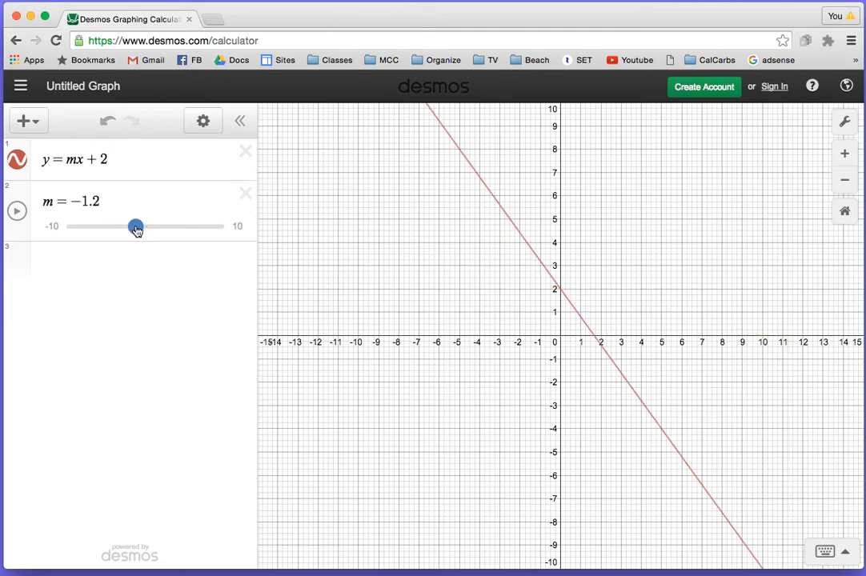
{"action": "left_click_drag", "start_coordinate": [135, 228], "coordinate": [131, 227]}
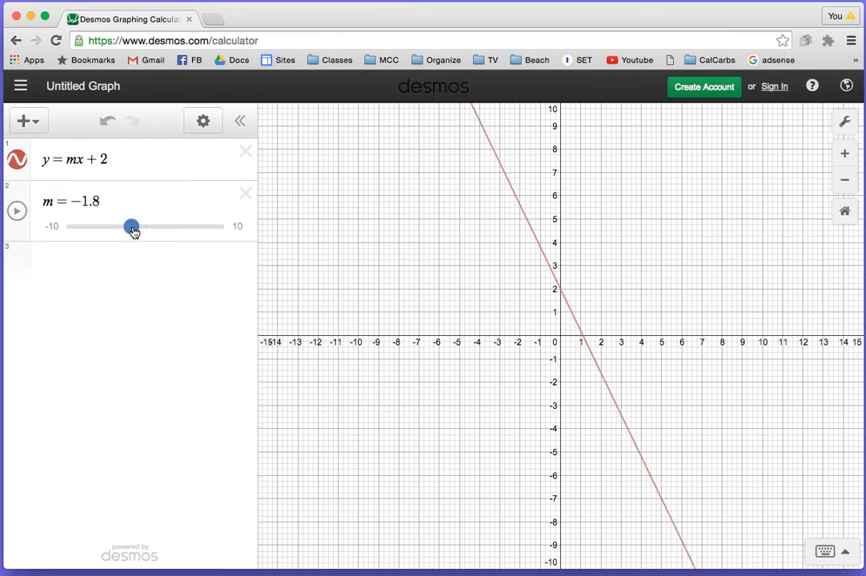
{"action": "left_click_drag", "start_coordinate": [131, 227], "coordinate": [142, 227]}
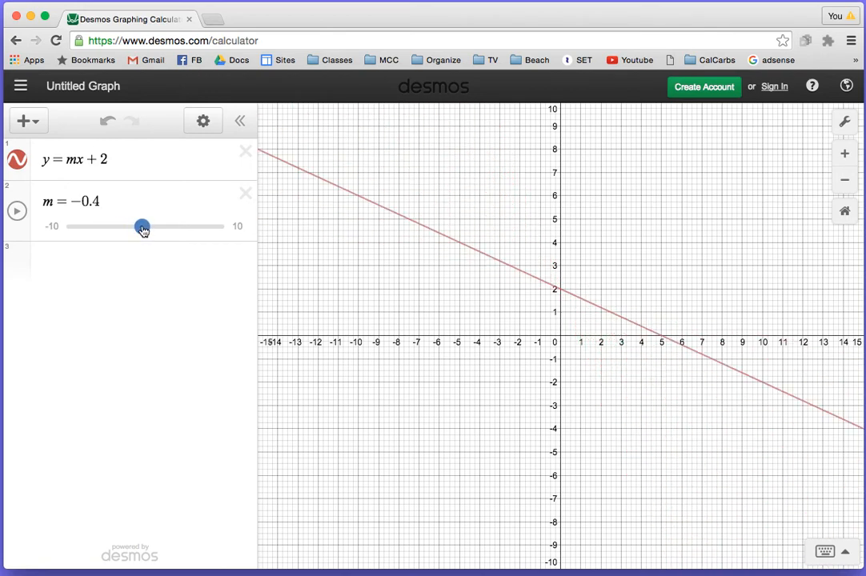
{"action": "left_click_drag", "start_coordinate": [143, 227], "coordinate": [147, 227]}
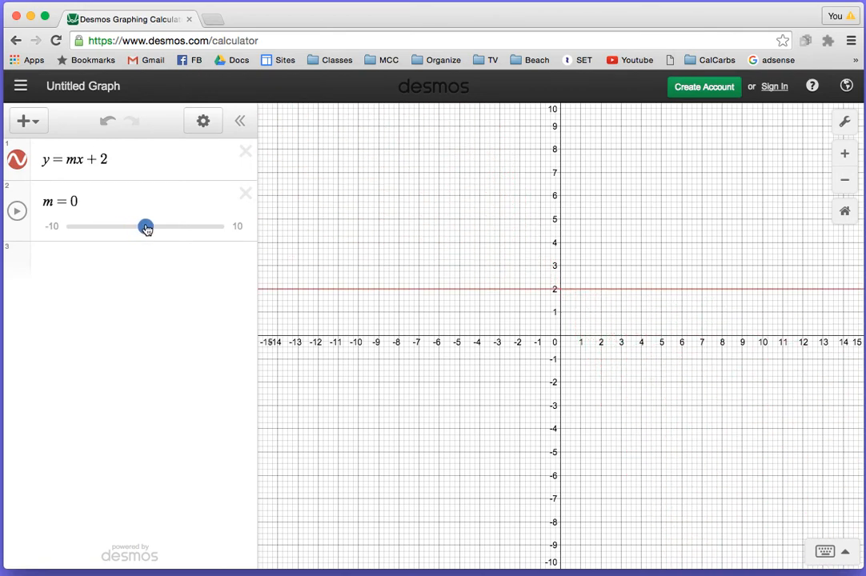
{"action": "left_click_drag", "start_coordinate": [147, 227], "coordinate": [140, 231]}
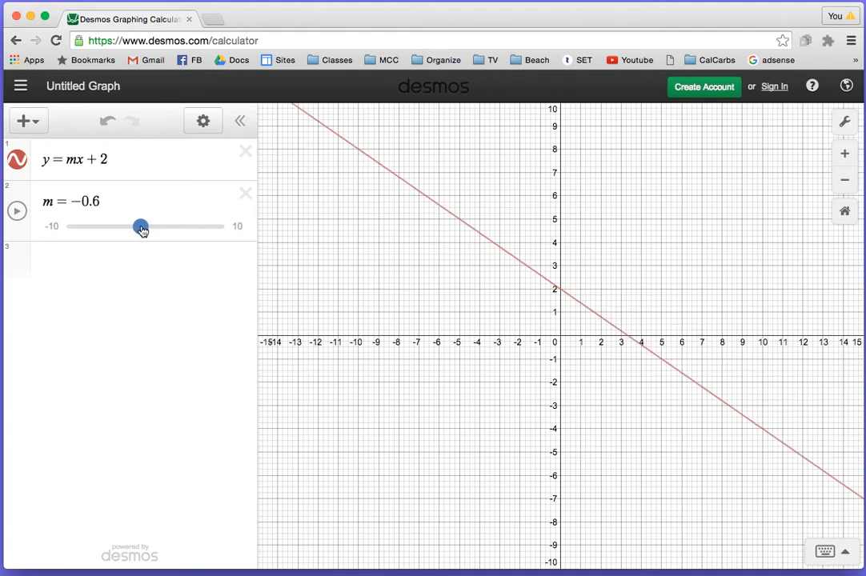
{"action": "left_click_drag", "start_coordinate": [141, 227], "coordinate": [135, 227]}
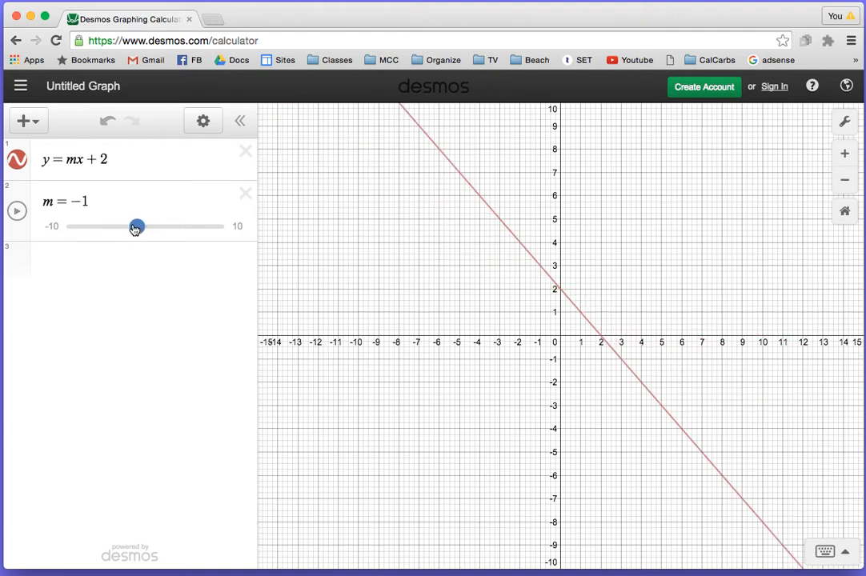
Step: Remove slider m and fix the equation as y = -3x + 2, then move to a new row
{"action": "left_click", "coordinate": [246, 192]}
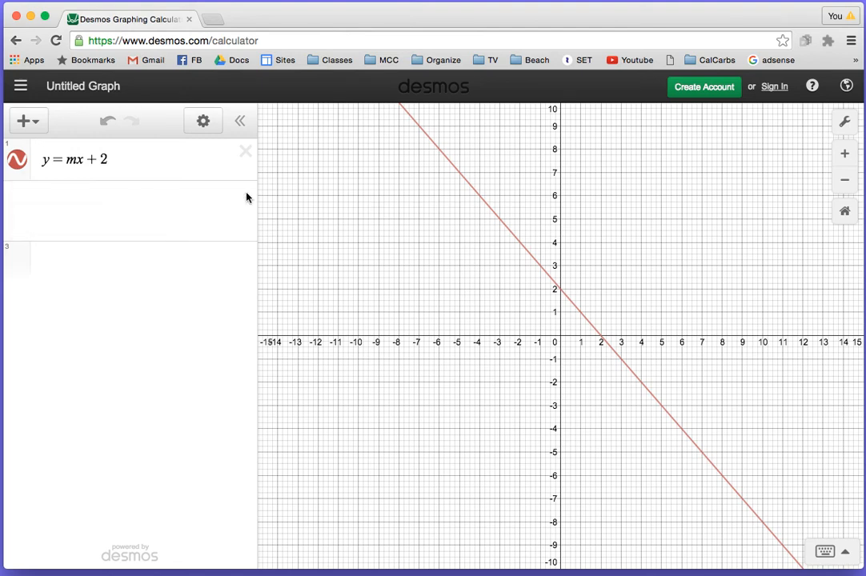
{"action": "left_click", "coordinate": [74, 160]}
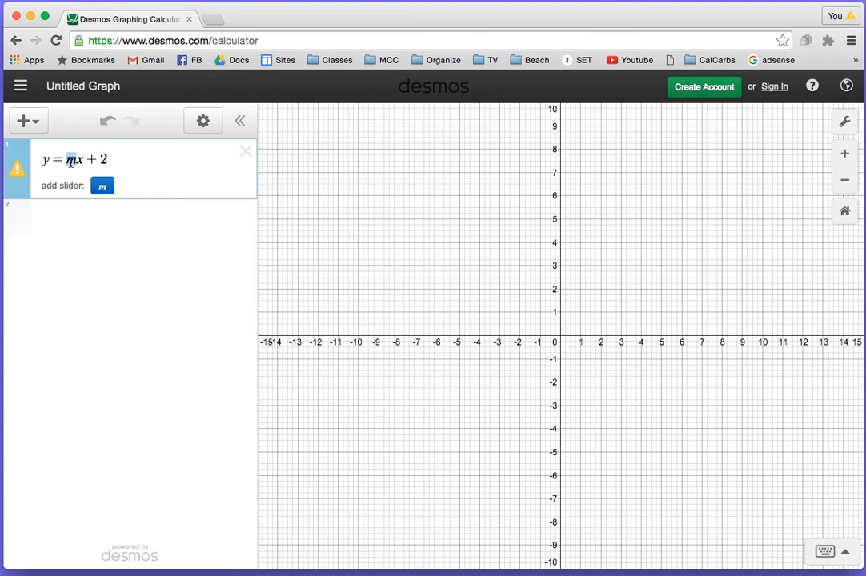
{"action": "type", "text": "-3"}
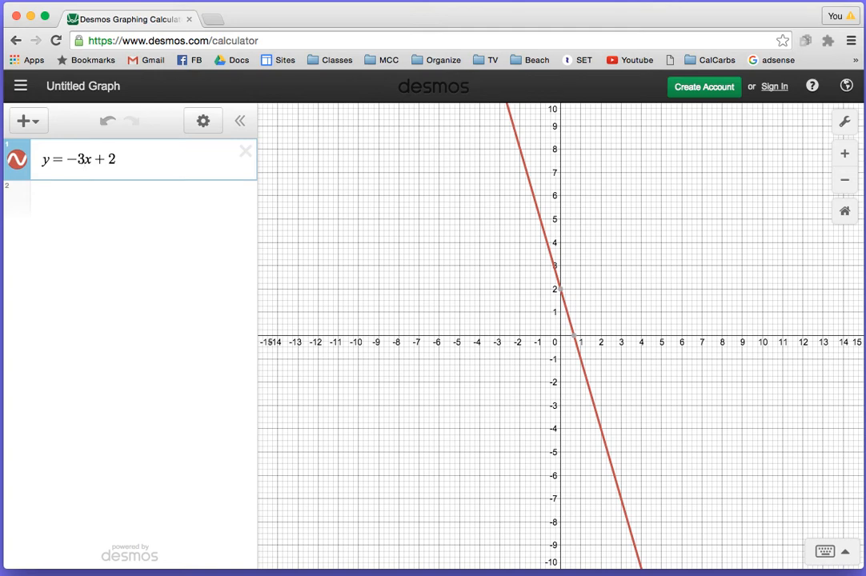
{"action": "left_click", "coordinate": [144, 200]}
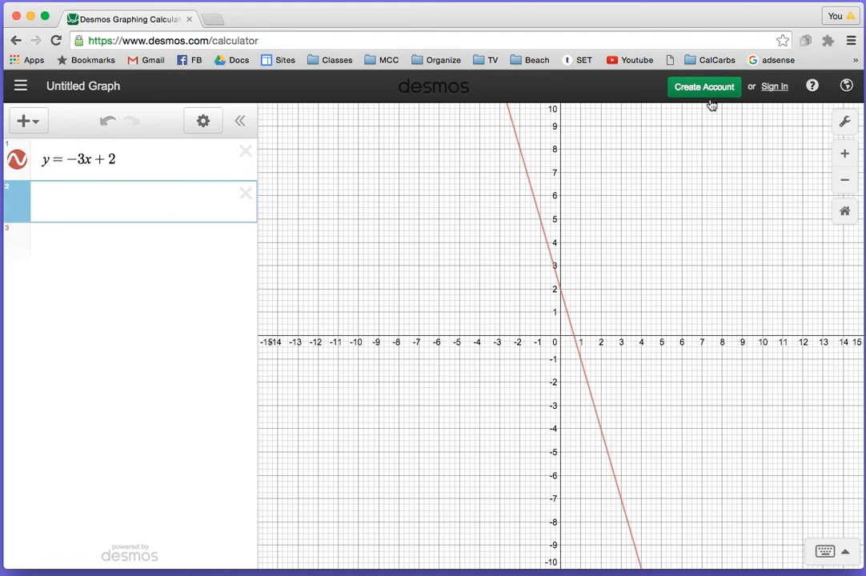
Step: Graph the vertical line x = 4, which gets its own slider
{"action": "type", "text": "x="}
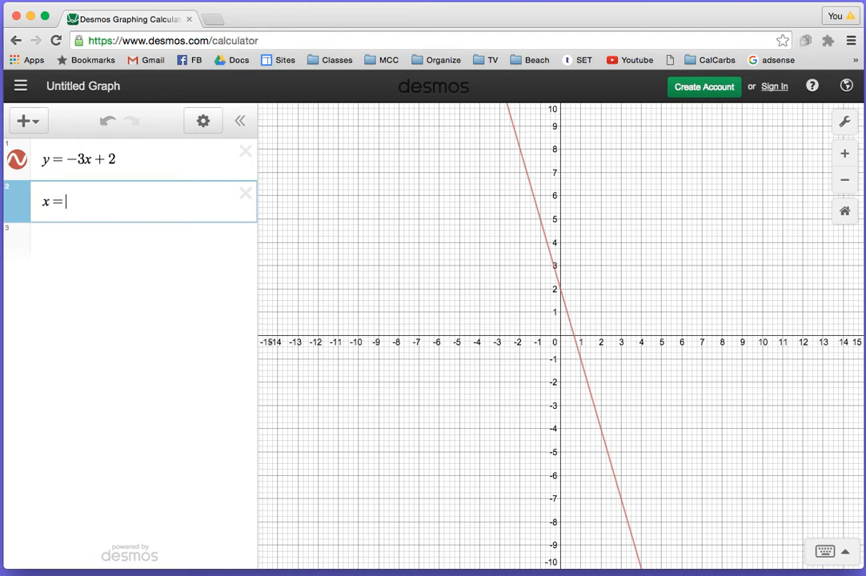
{"action": "type", "text": "4"}
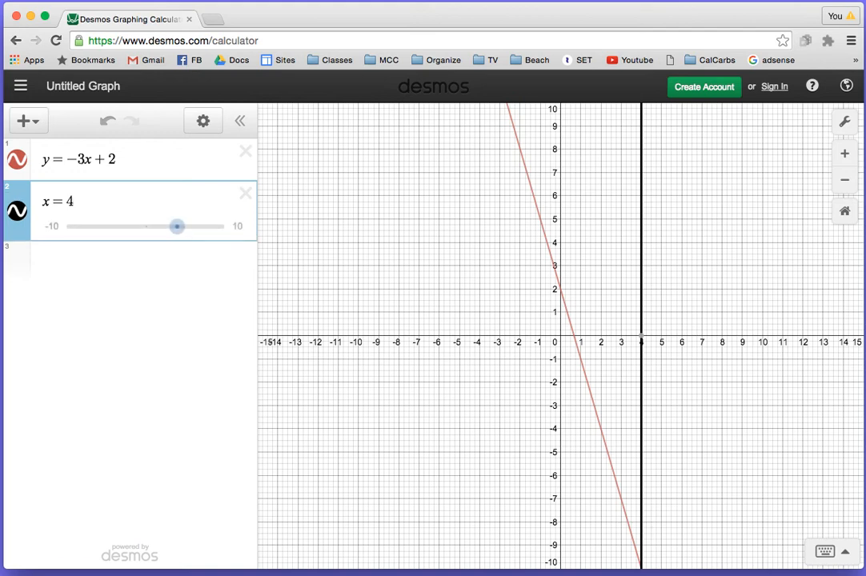
{"action": "mouse_move", "coordinate": [723, 104]}
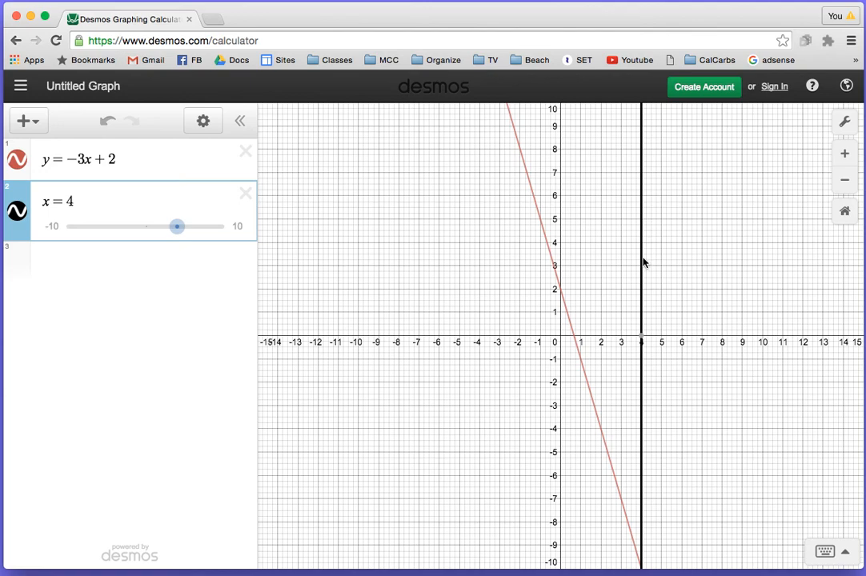
{"action": "mouse_move", "coordinate": [134, 264]}
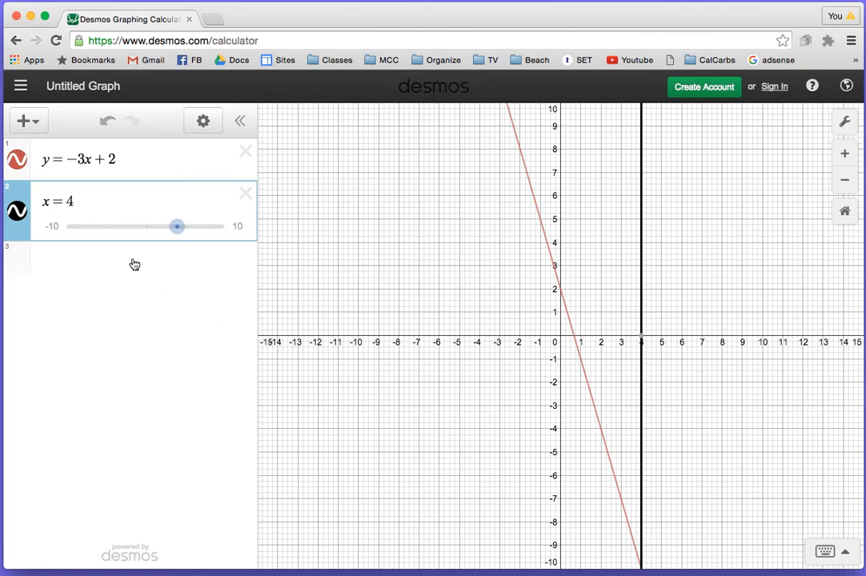
Step: Sweep the vertical line's slider through 2.8, -6, -4 and 1, leaving it at x = 3.4
{"action": "left_click_drag", "start_coordinate": [176, 227], "coordinate": [166, 227]}
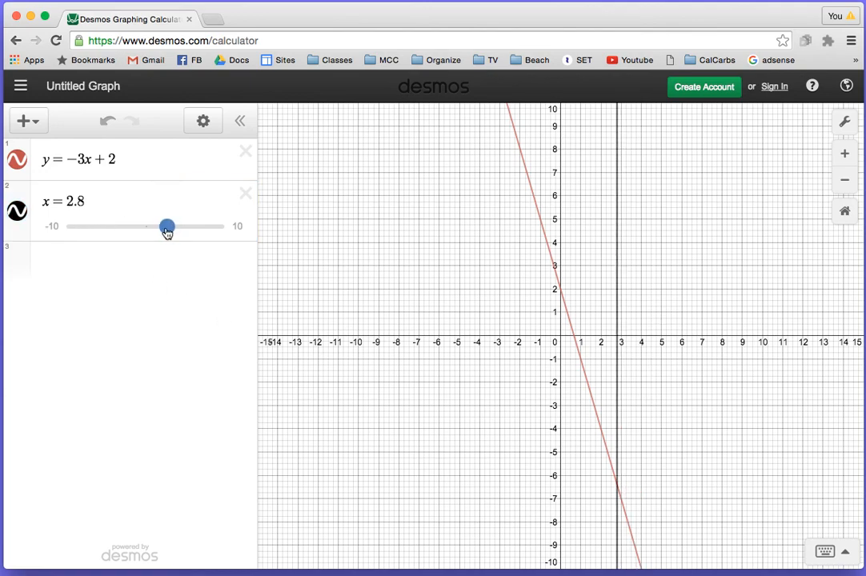
{"action": "left_click_drag", "start_coordinate": [166, 227], "coordinate": [102, 228]}
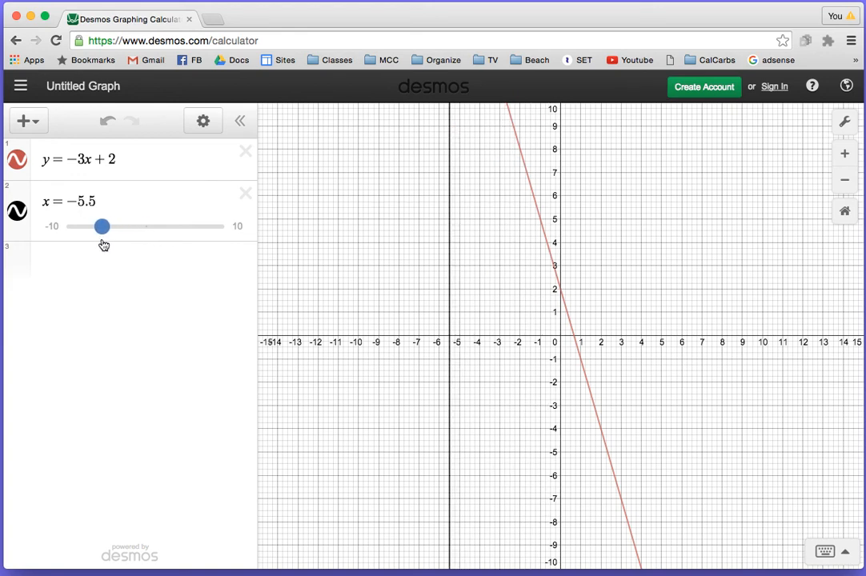
{"action": "left_click_drag", "start_coordinate": [102, 227], "coordinate": [97, 228]}
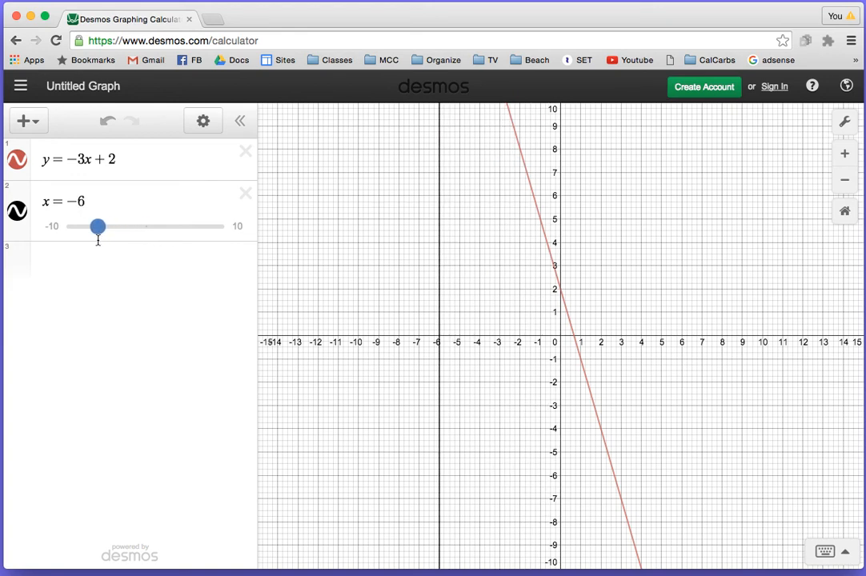
{"action": "left_click_drag", "start_coordinate": [97, 227], "coordinate": [106, 227]}
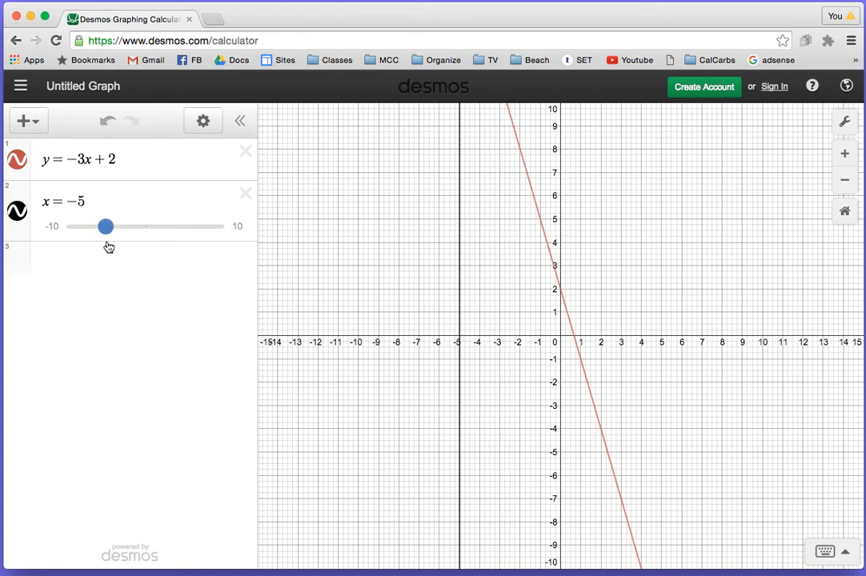
{"action": "left_click_drag", "start_coordinate": [106, 227], "coordinate": [114, 227]}
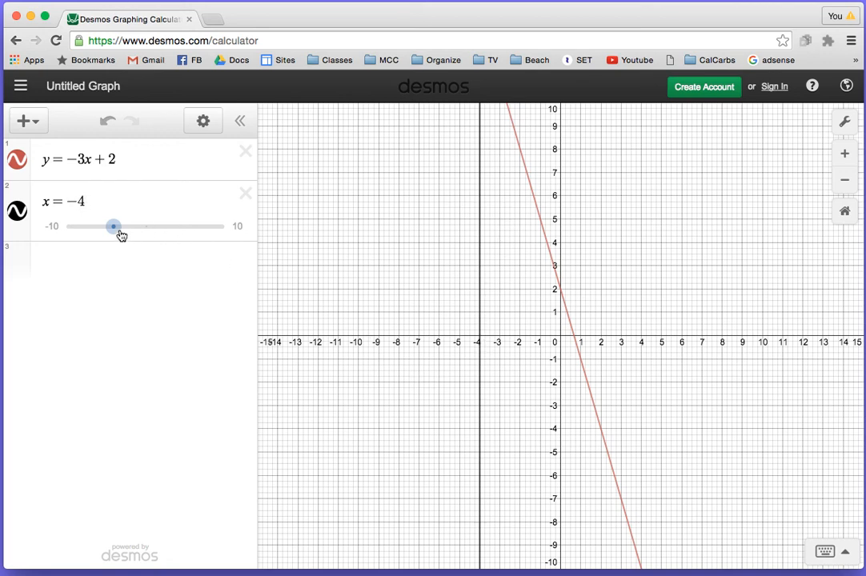
{"action": "left_click_drag", "start_coordinate": [112, 226], "coordinate": [153, 226]}
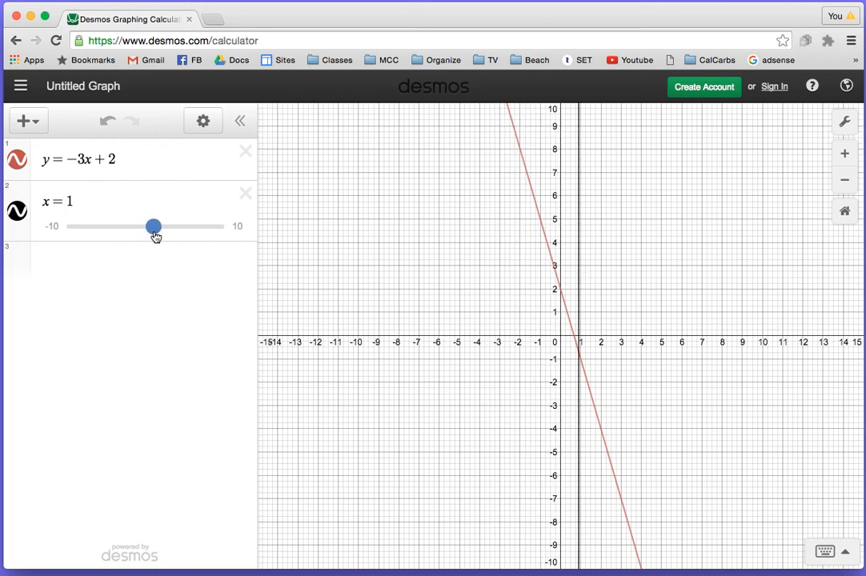
{"action": "left_click_drag", "start_coordinate": [154, 227], "coordinate": [173, 227]}
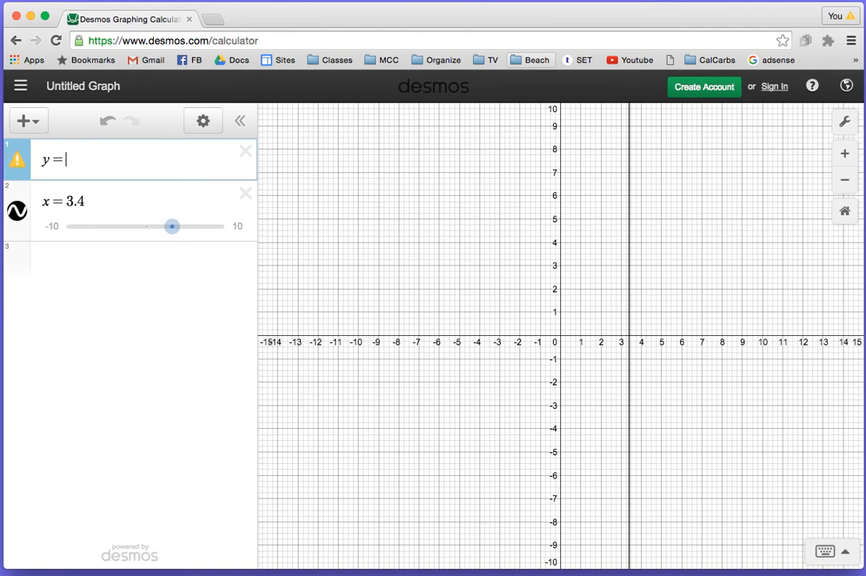
Step: Make the first row the horizontal line y = 5, then slide it through 4 and 2 to y = 2.8
{"action": "type", "text": "5"}
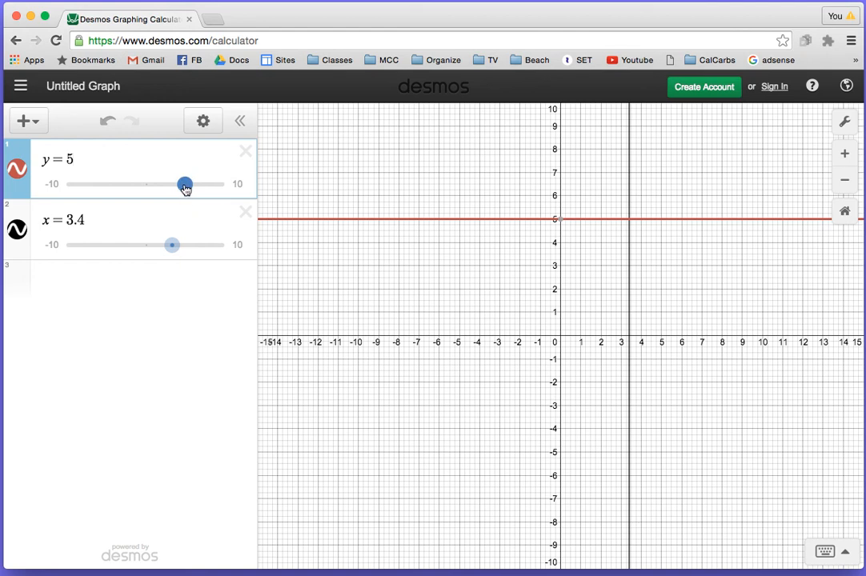
{"action": "left_click_drag", "start_coordinate": [186, 184], "coordinate": [176, 184]}
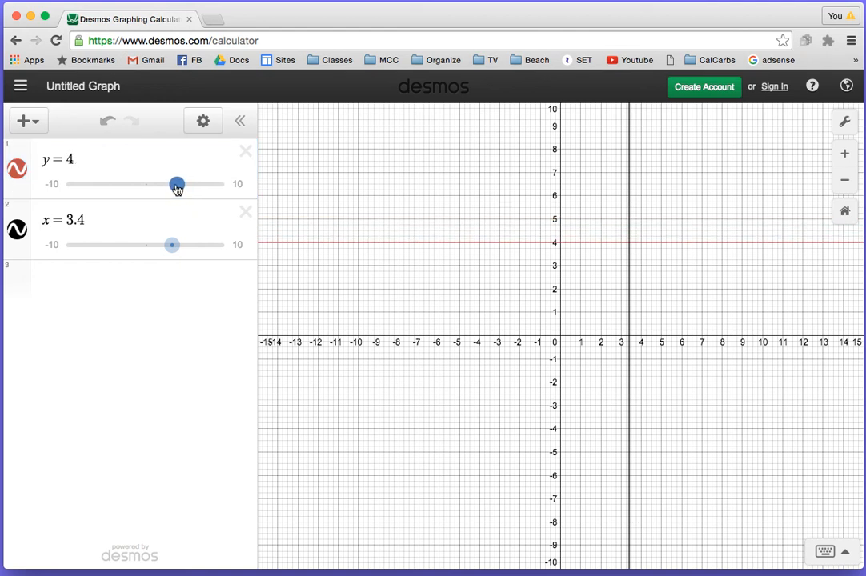
{"action": "left_click_drag", "start_coordinate": [176, 182], "coordinate": [162, 183]}
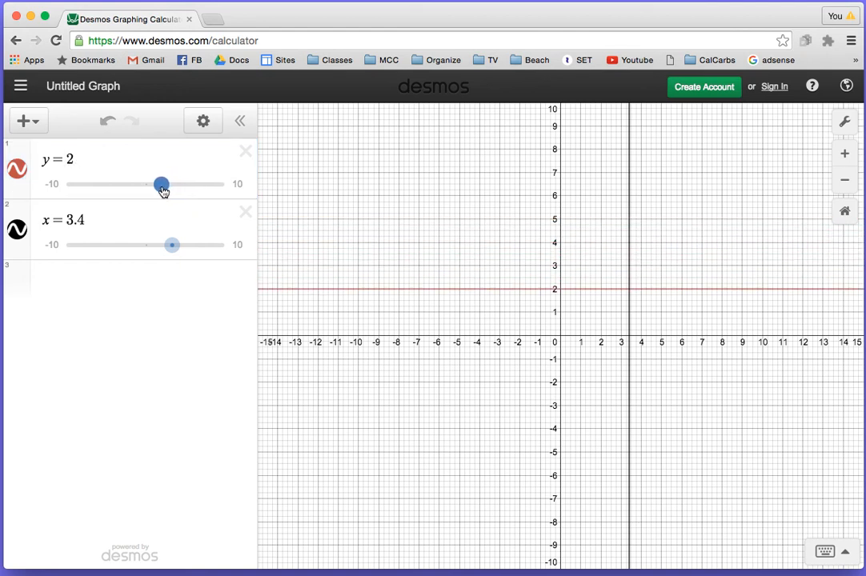
{"action": "left_click_drag", "start_coordinate": [161, 184], "coordinate": [167, 184]}
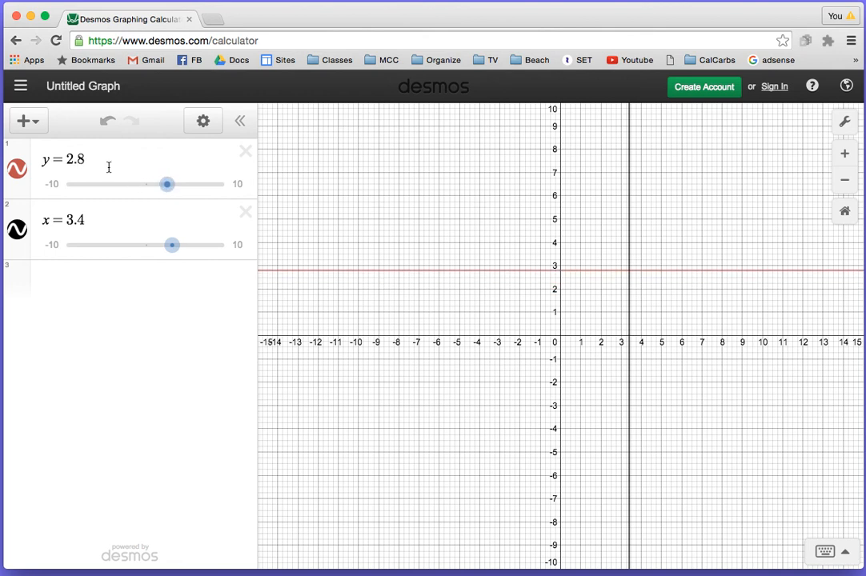